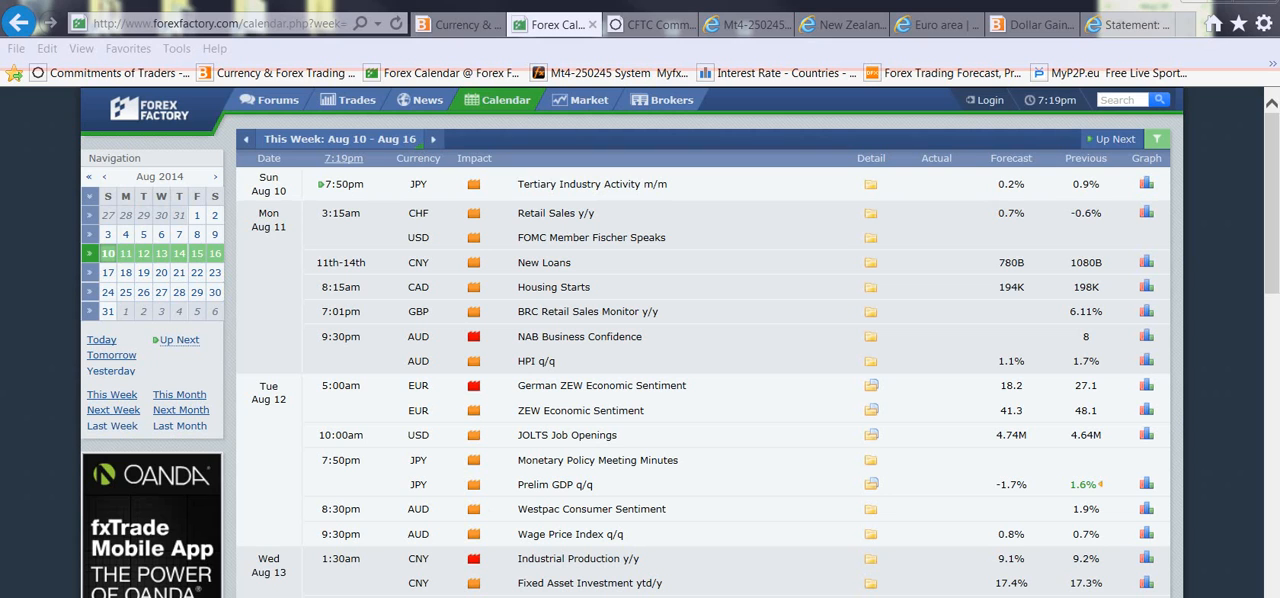
mouse_move(256, 292)
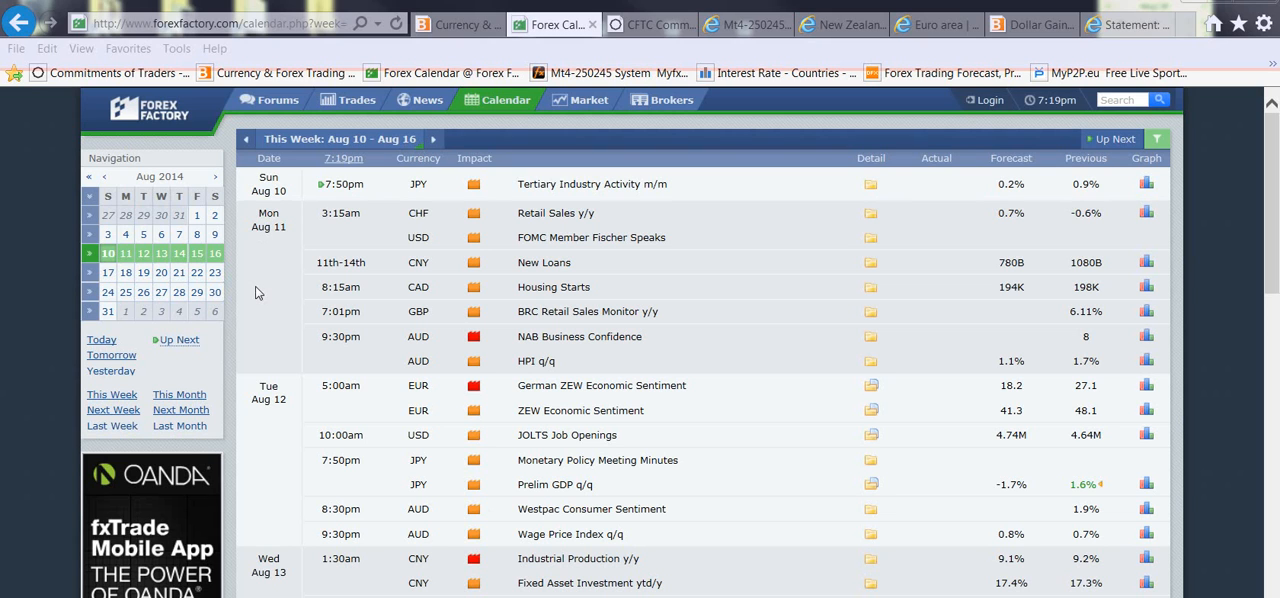
mouse_move(262, 266)
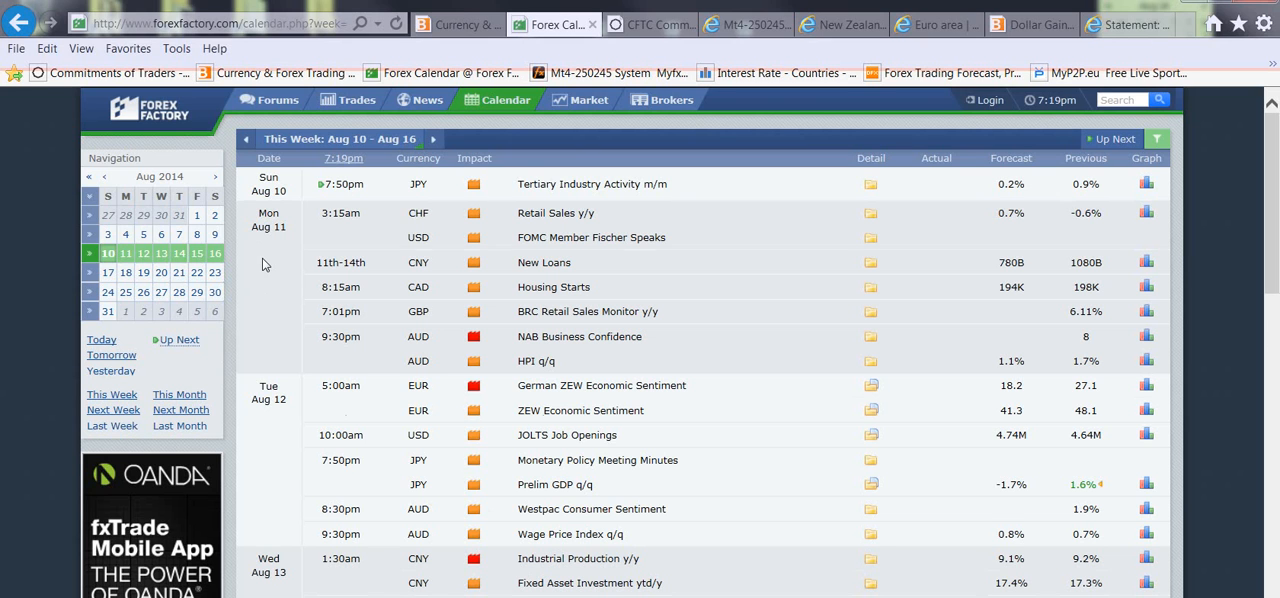
Step: Scroll down the calendar to Wednesday Aug 13's rows, including the GBP Unemployment Rate release
scroll(down, 3)
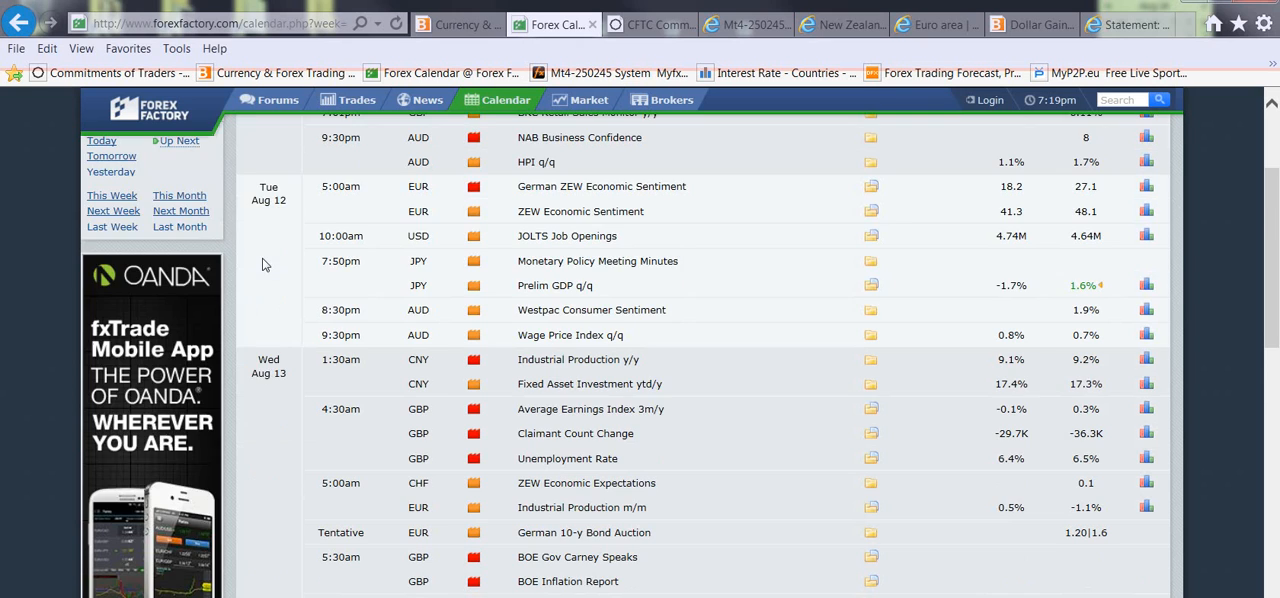
scroll(down, 3)
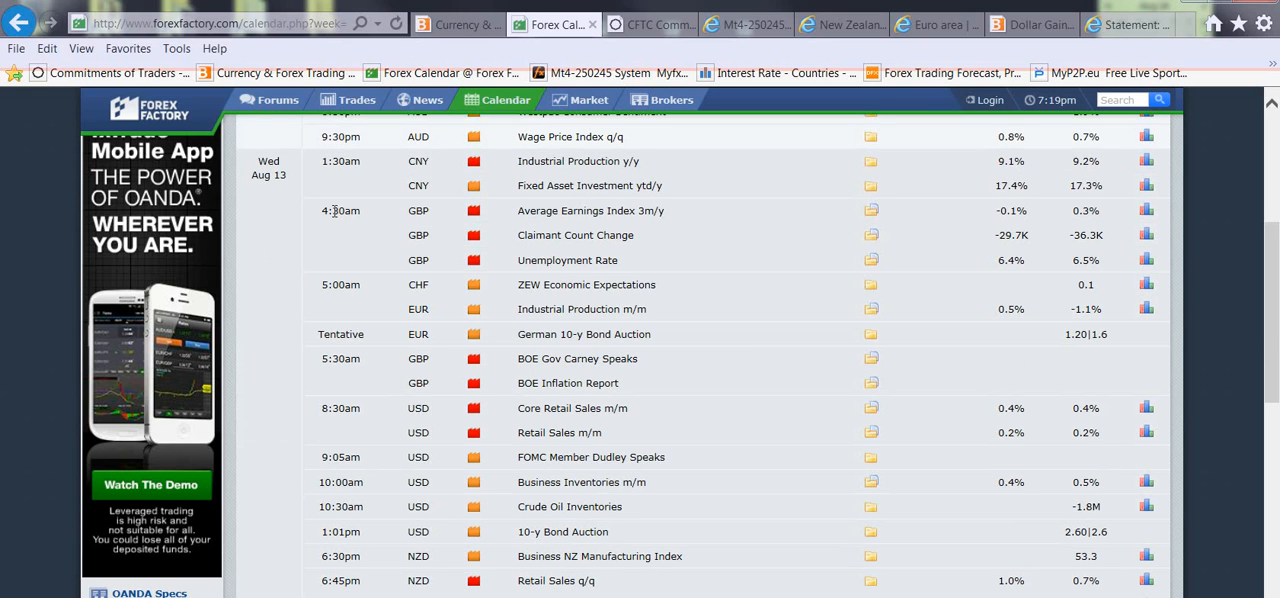
mouse_move(476, 330)
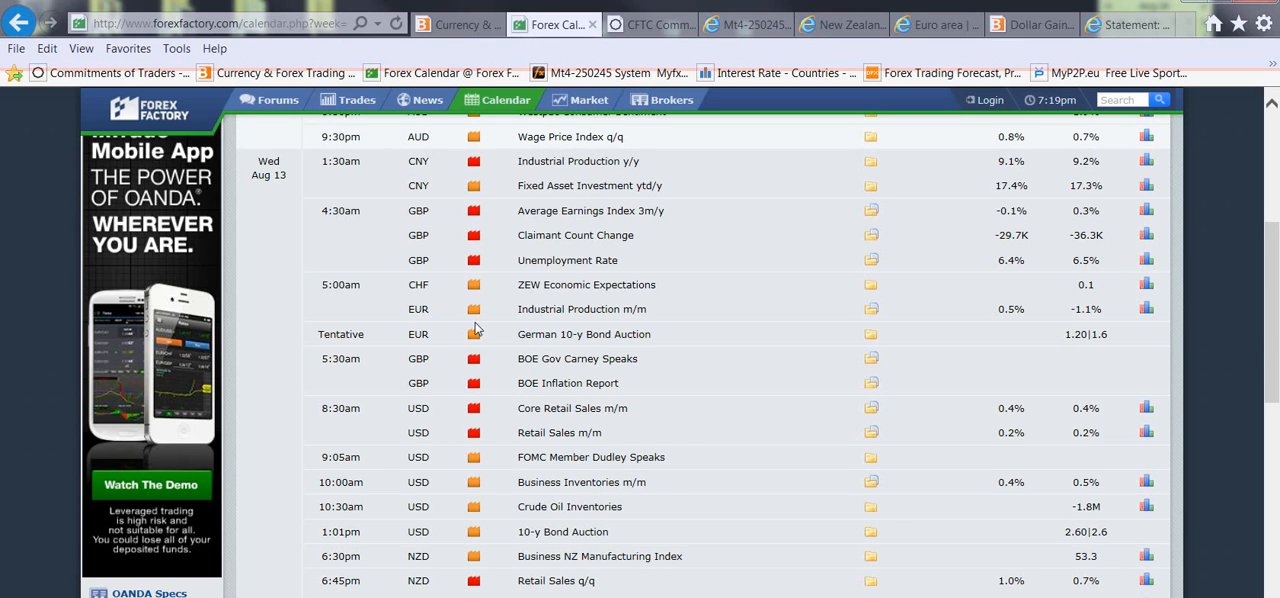
mouse_move(454, 238)
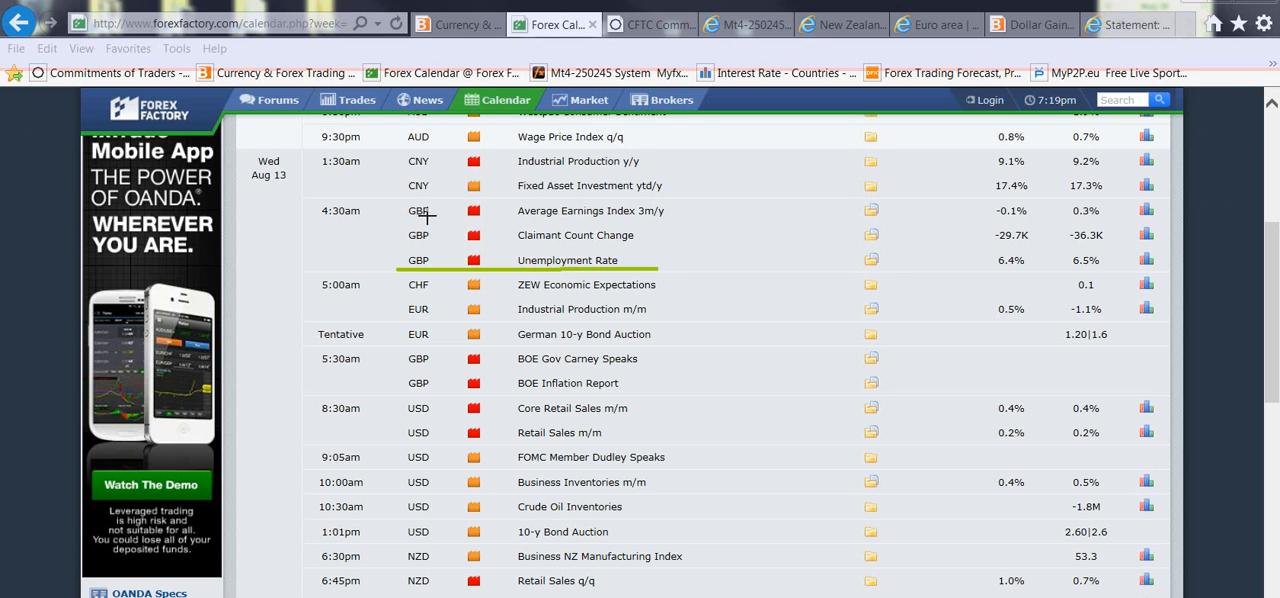
mouse_move(324, 258)
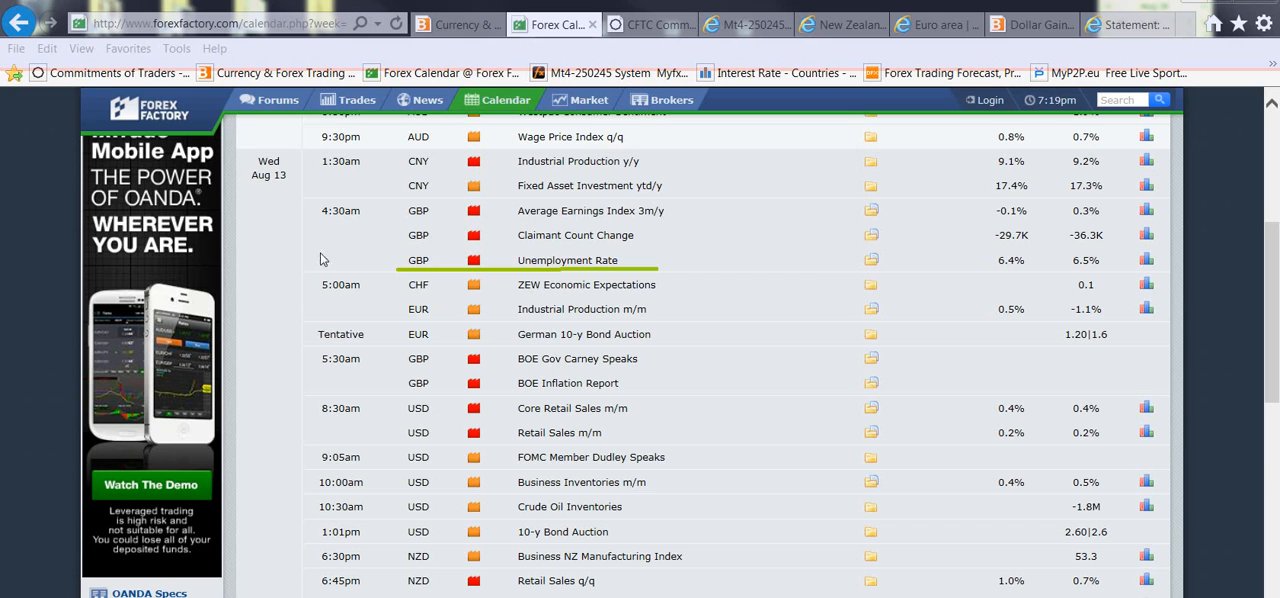
mouse_move(376, 252)
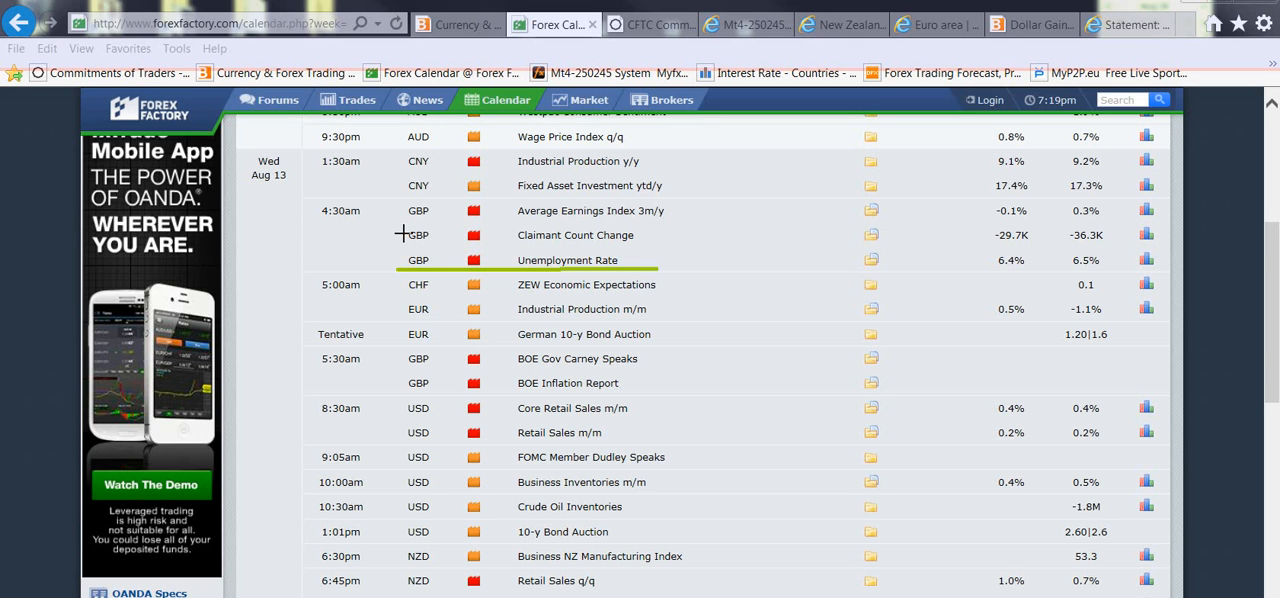
mouse_move(376, 188)
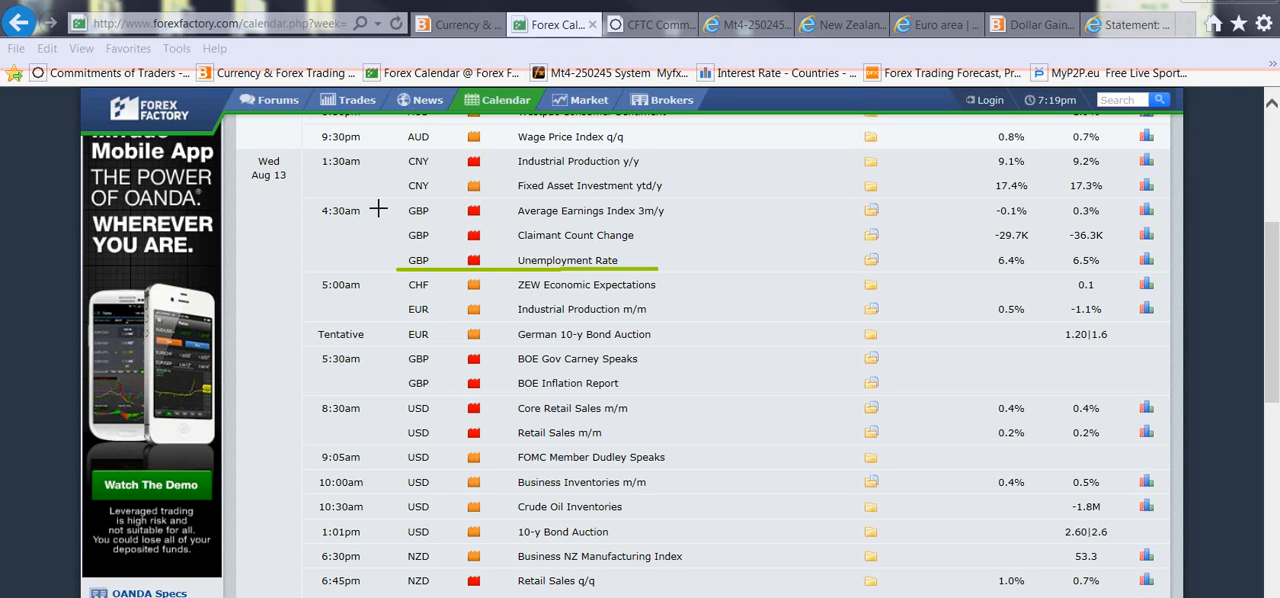
mouse_move(388, 232)
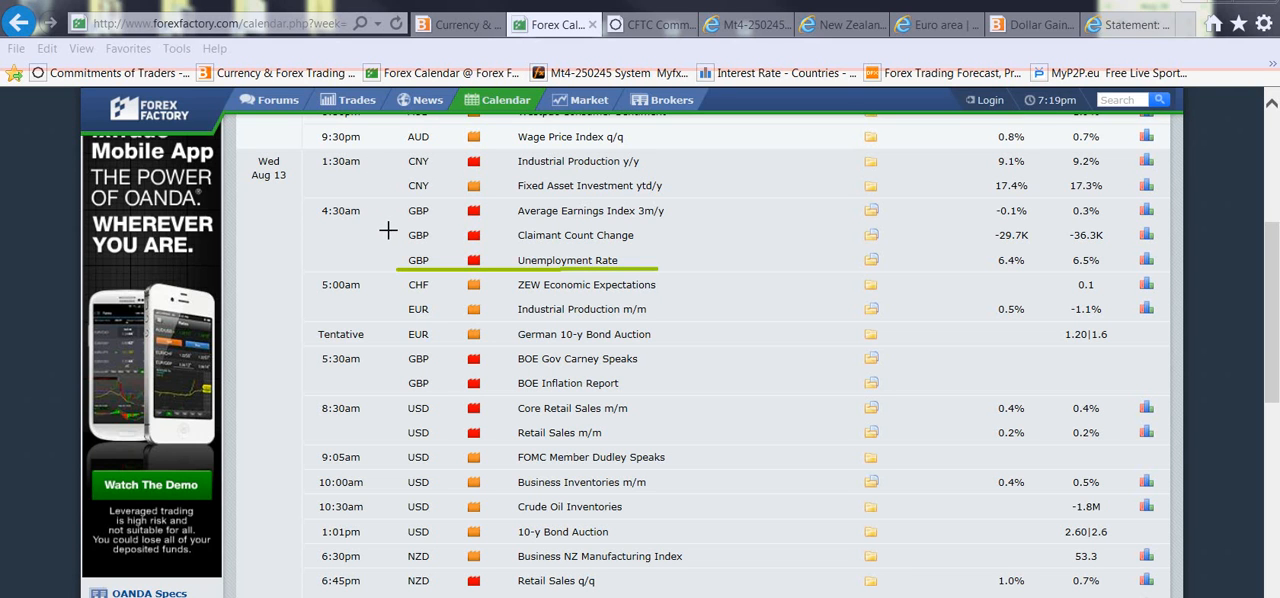
mouse_move(396, 222)
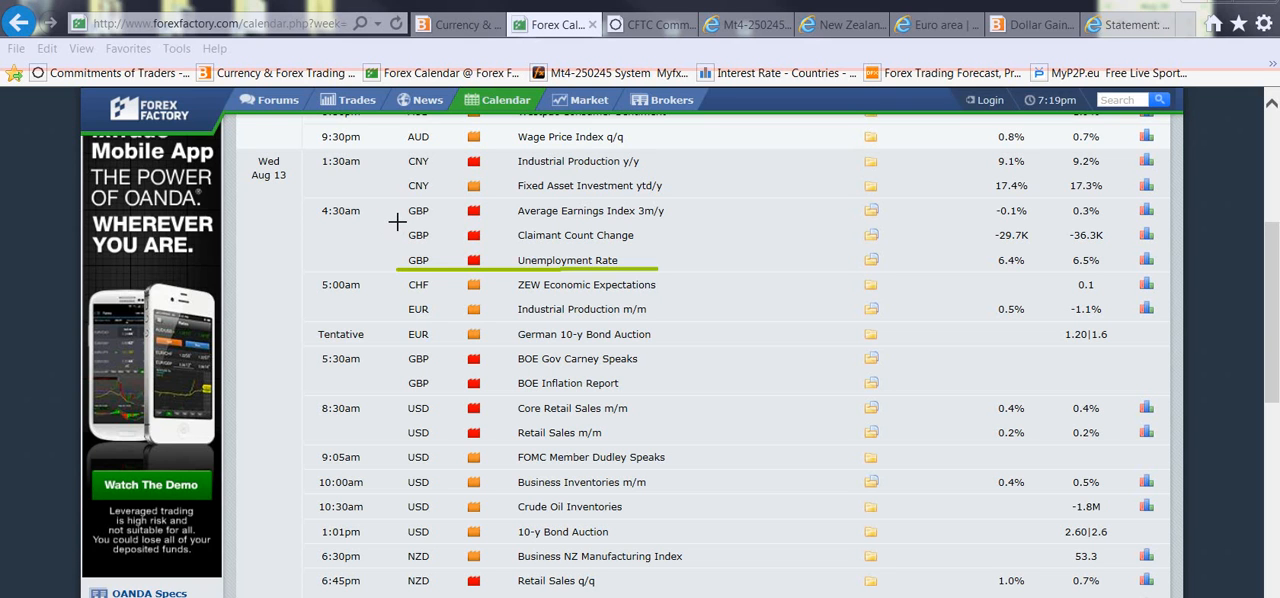
mouse_move(396, 256)
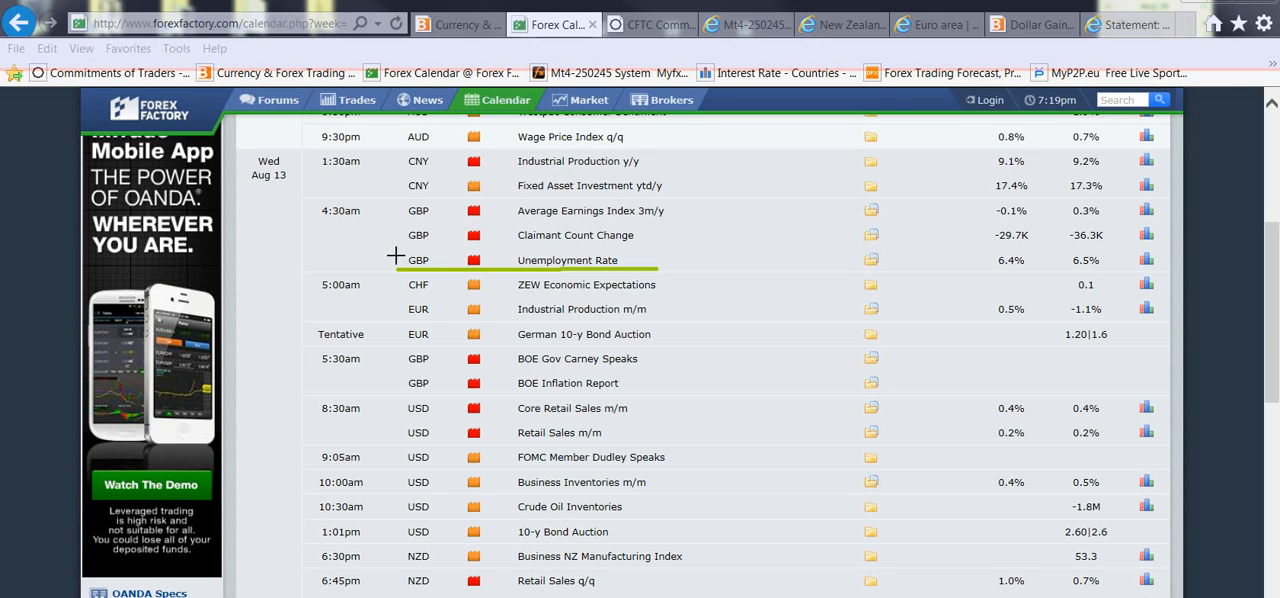
mouse_move(438, 278)
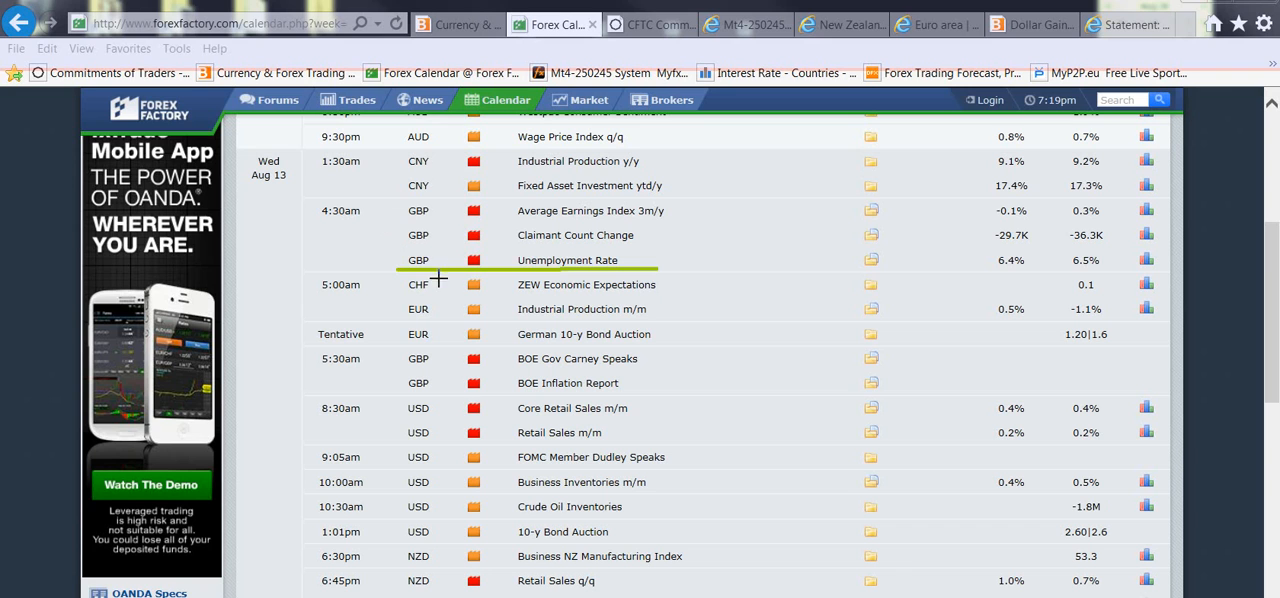
mouse_move(508, 366)
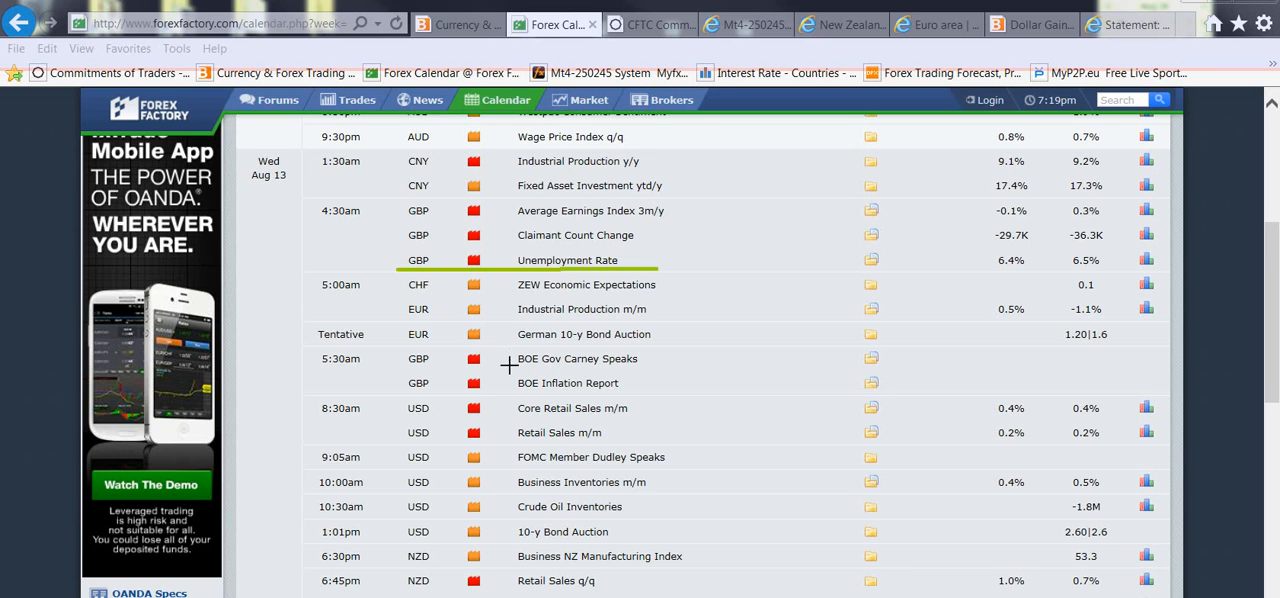
mouse_move(362, 434)
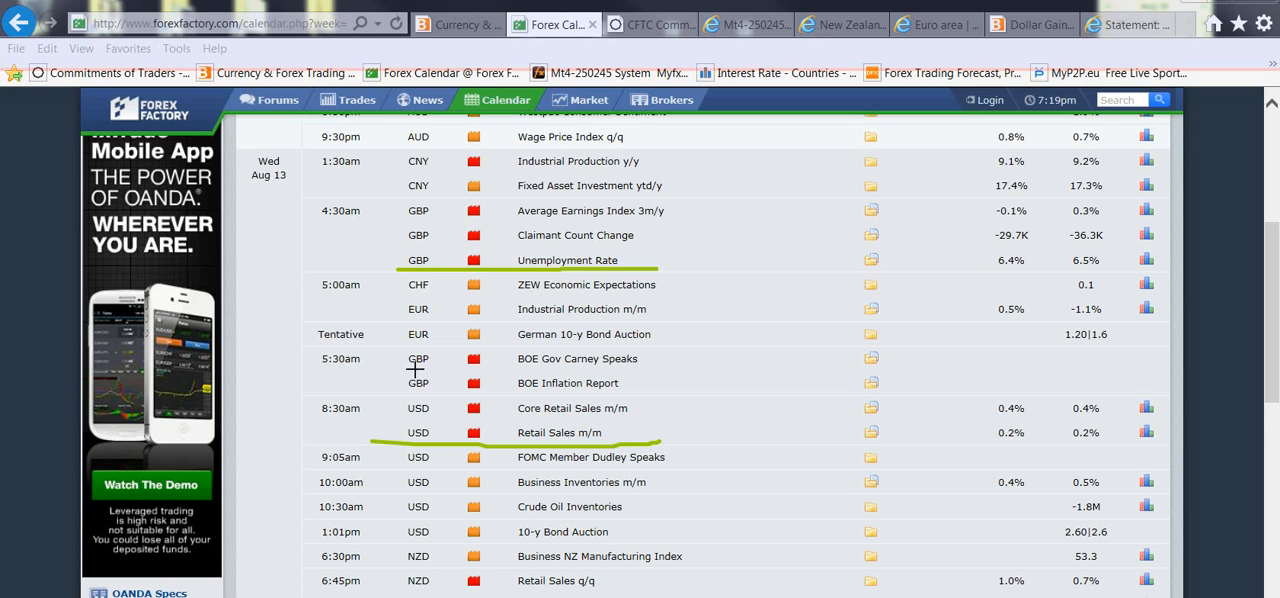
mouse_move(350, 418)
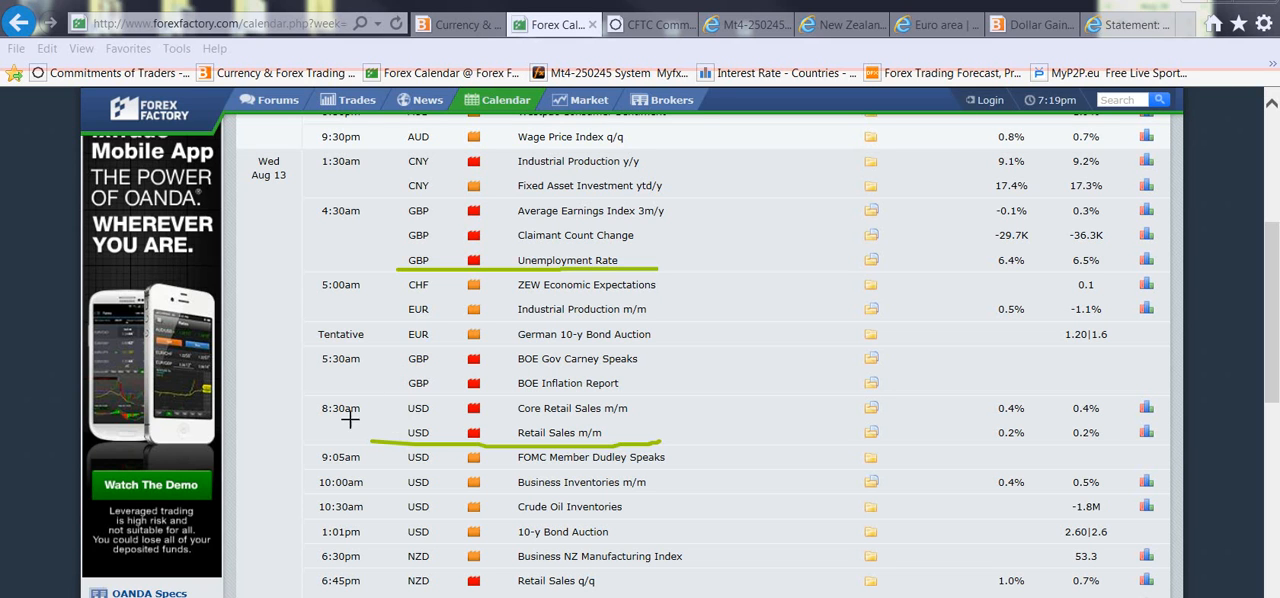
mouse_move(452, 410)
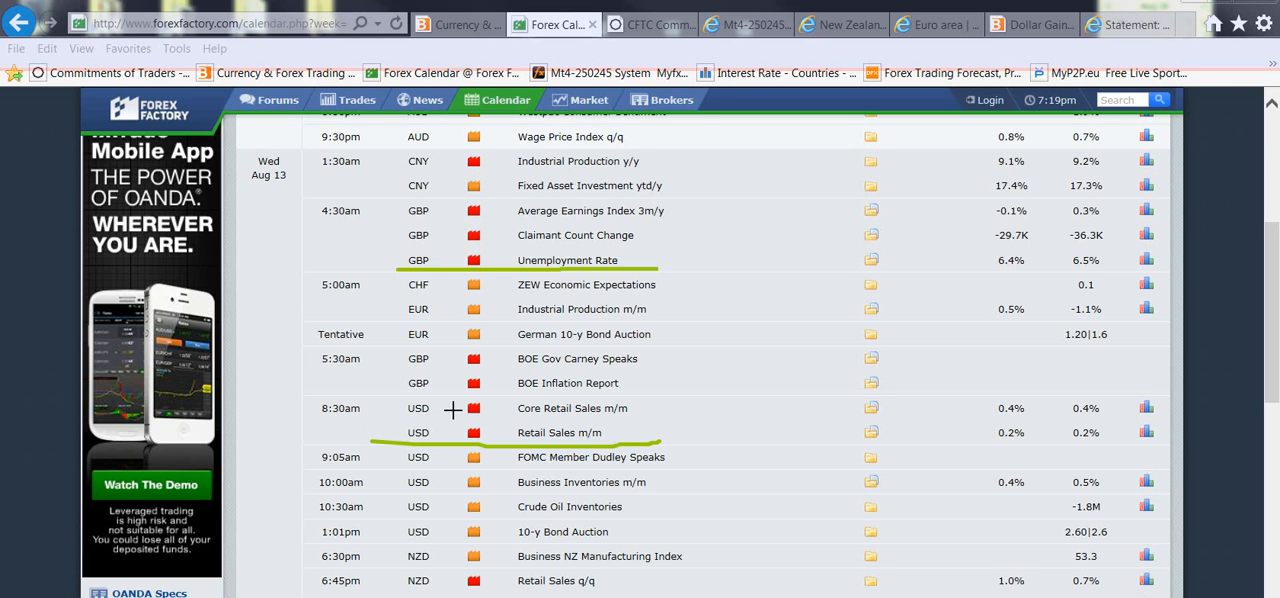
mouse_move(440, 432)
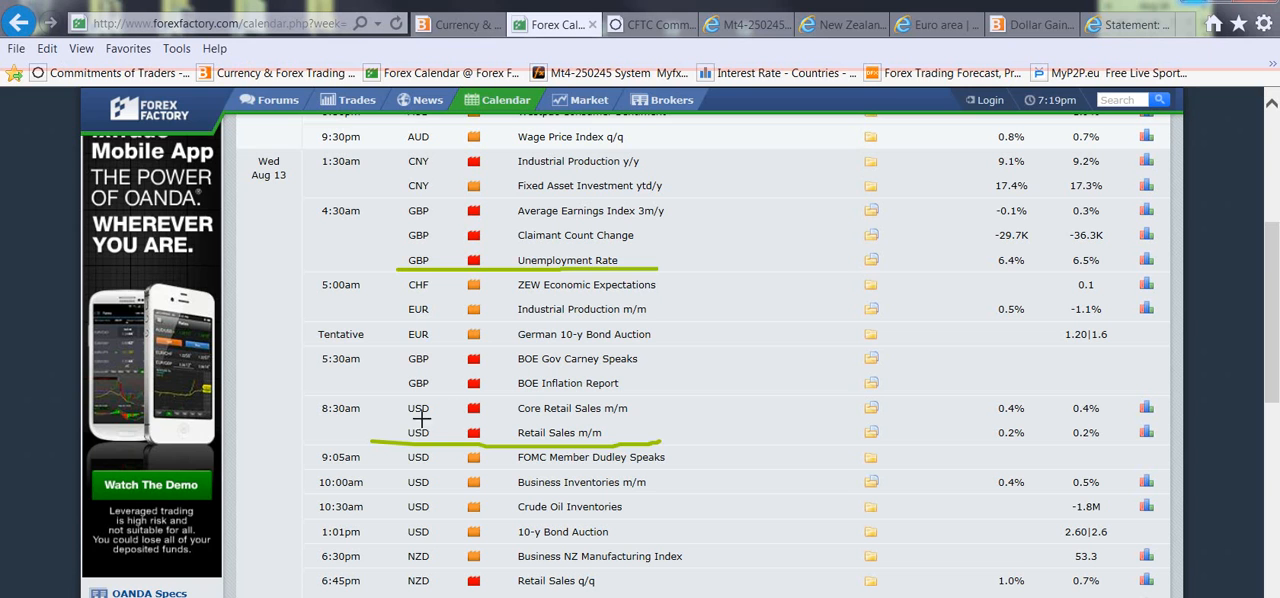
mouse_move(448, 408)
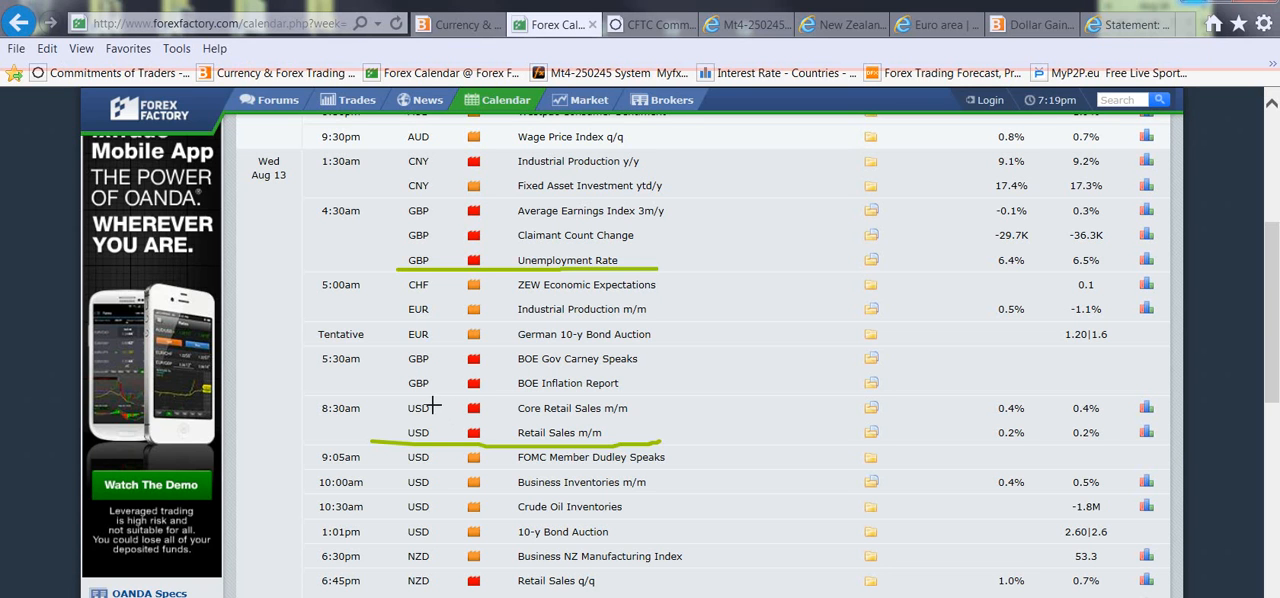
mouse_move(396, 300)
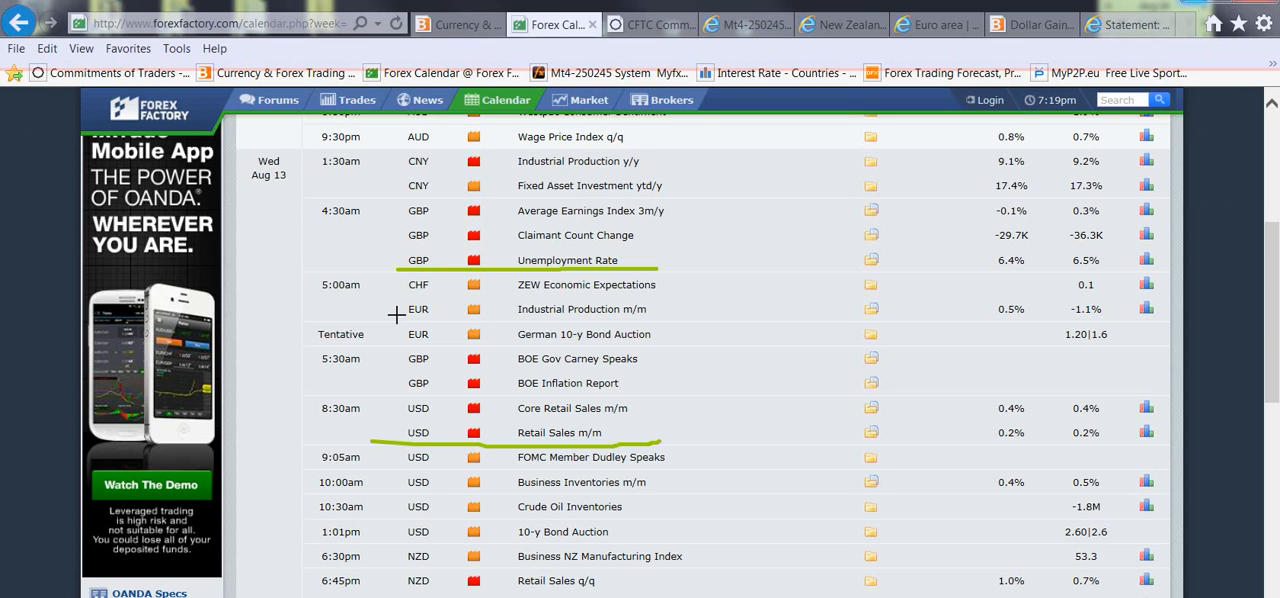
mouse_move(402, 304)
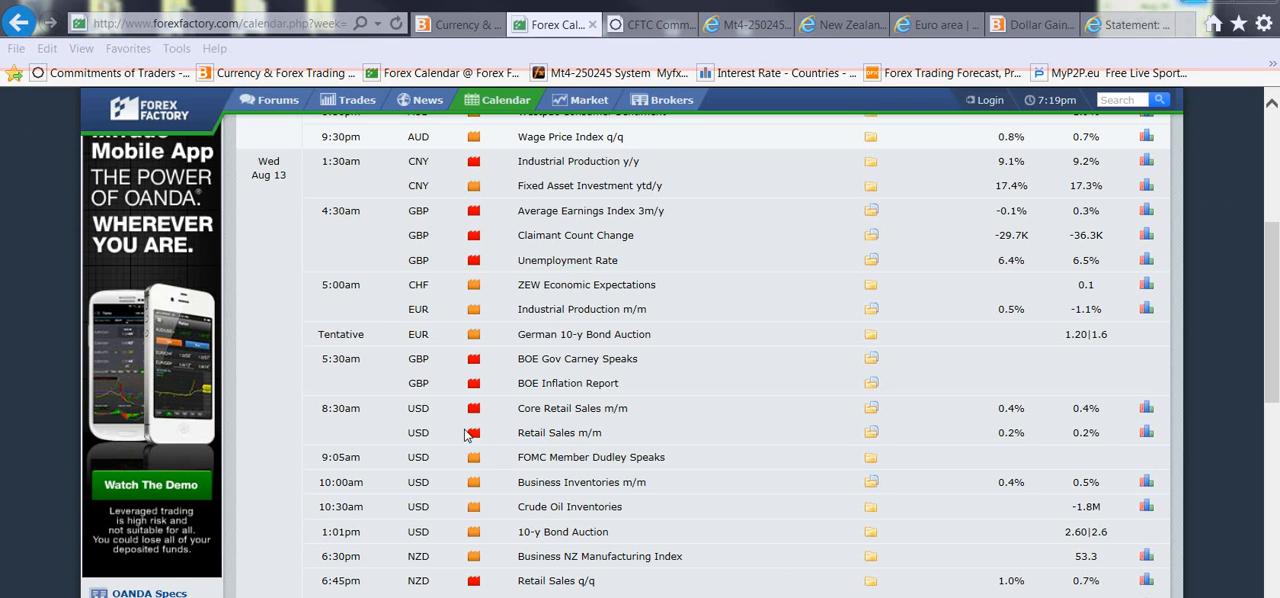
scroll(down, 3)
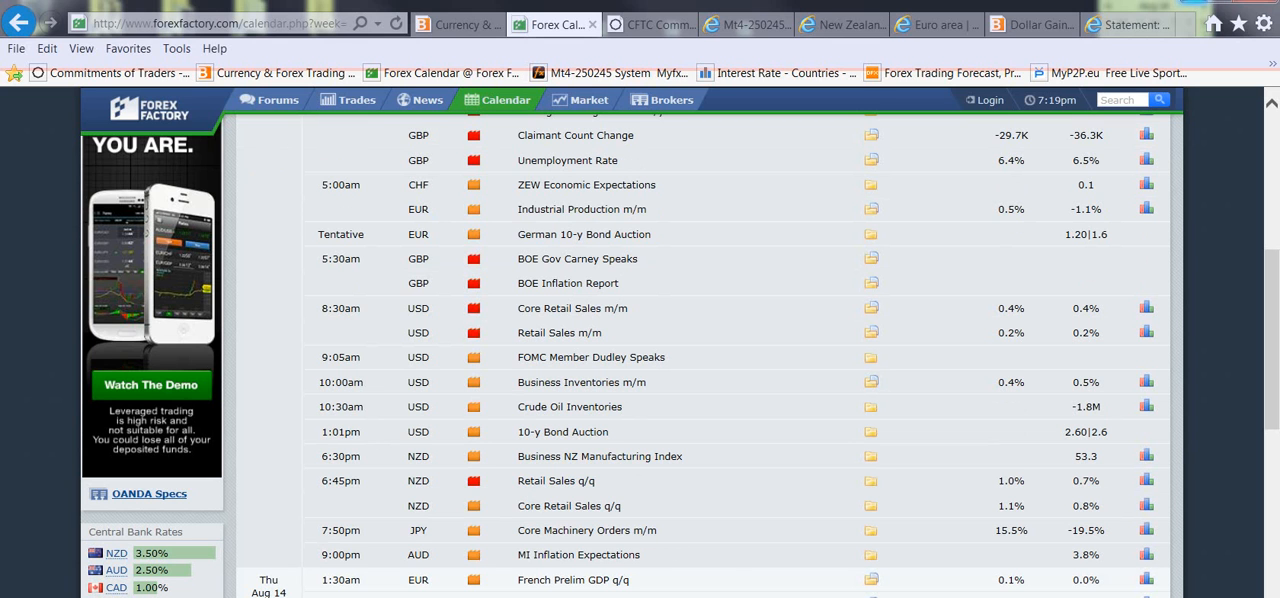
mouse_move(444, 500)
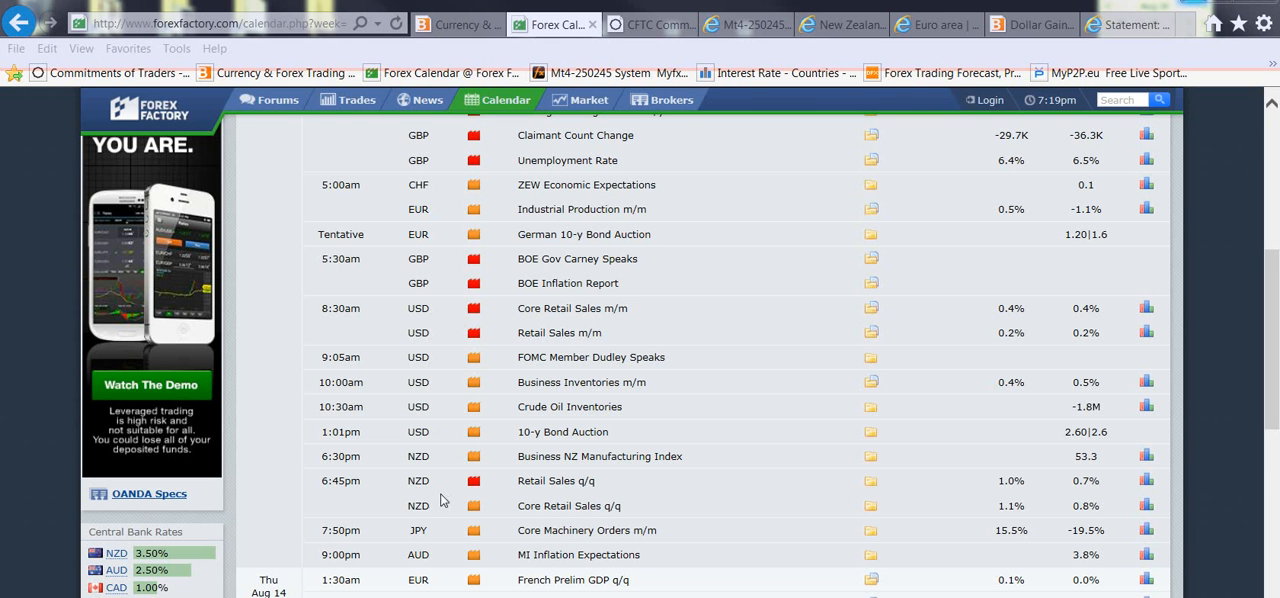
drag(400, 496, 676, 492)
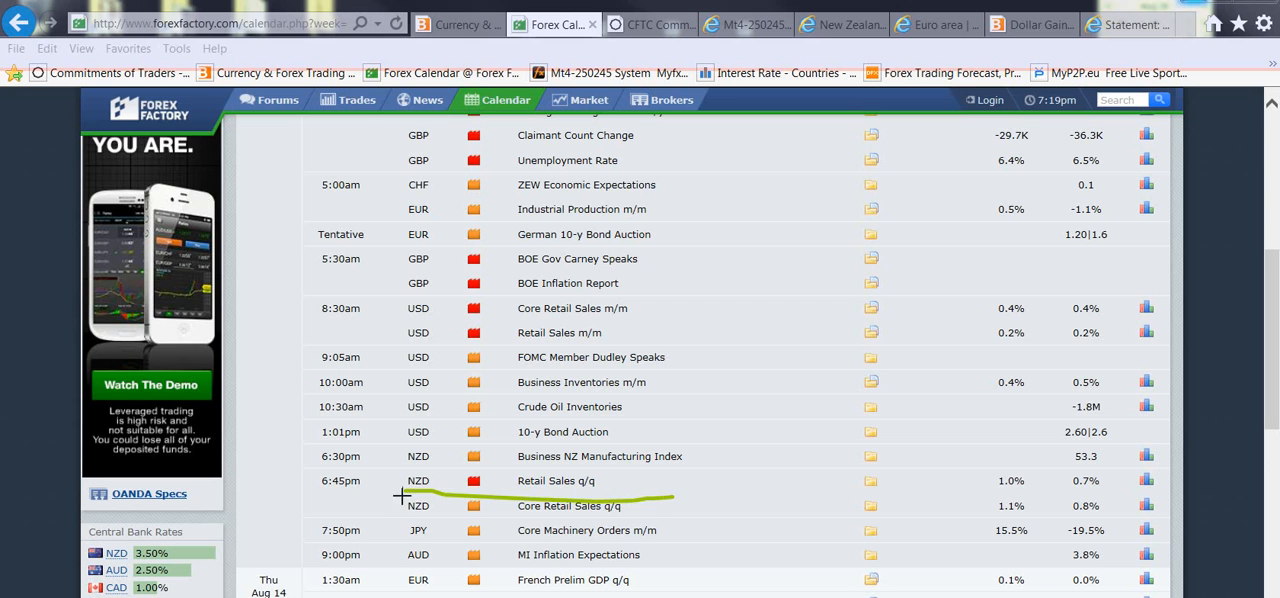
mouse_move(452, 510)
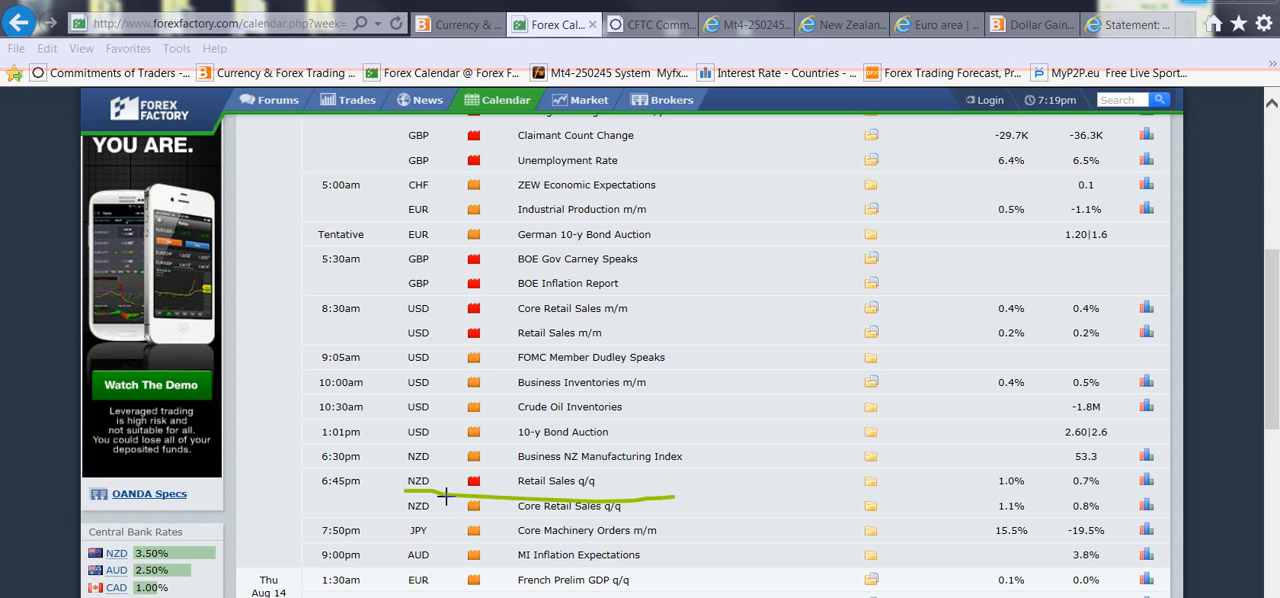
mouse_move(456, 496)
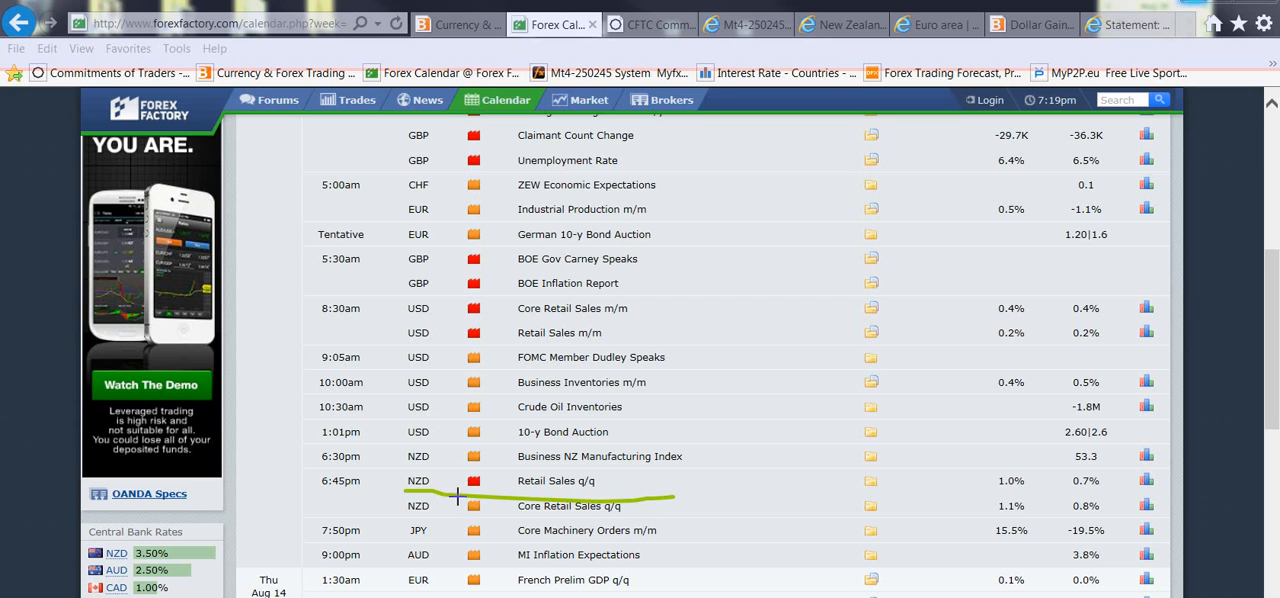
mouse_move(458, 530)
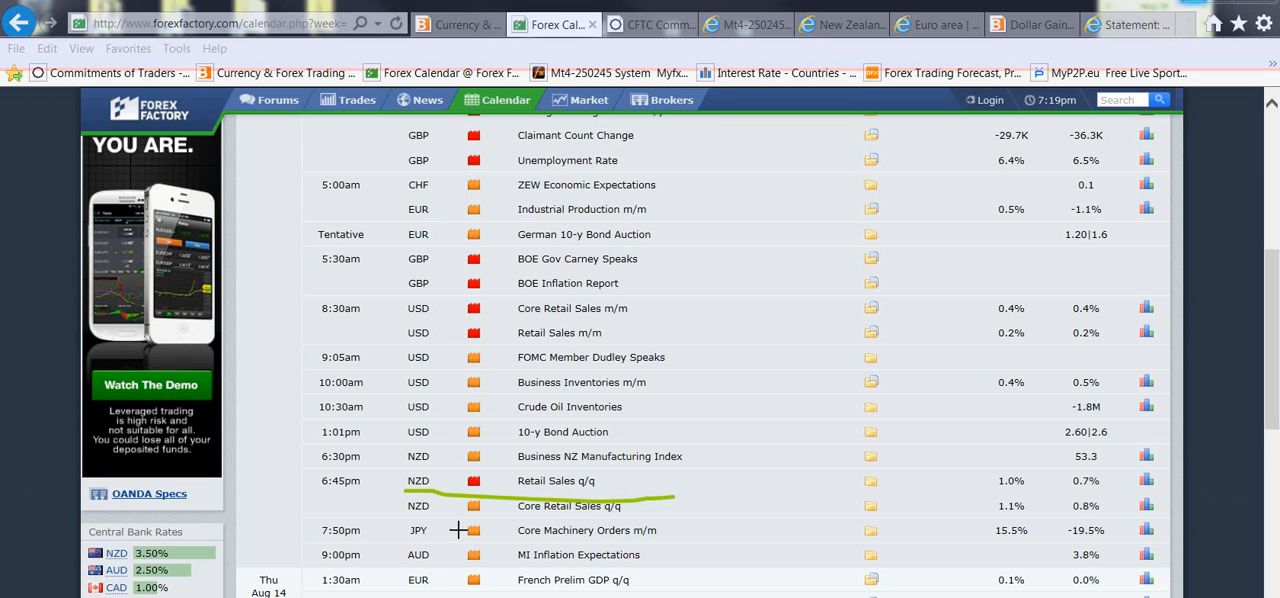
mouse_move(448, 530)
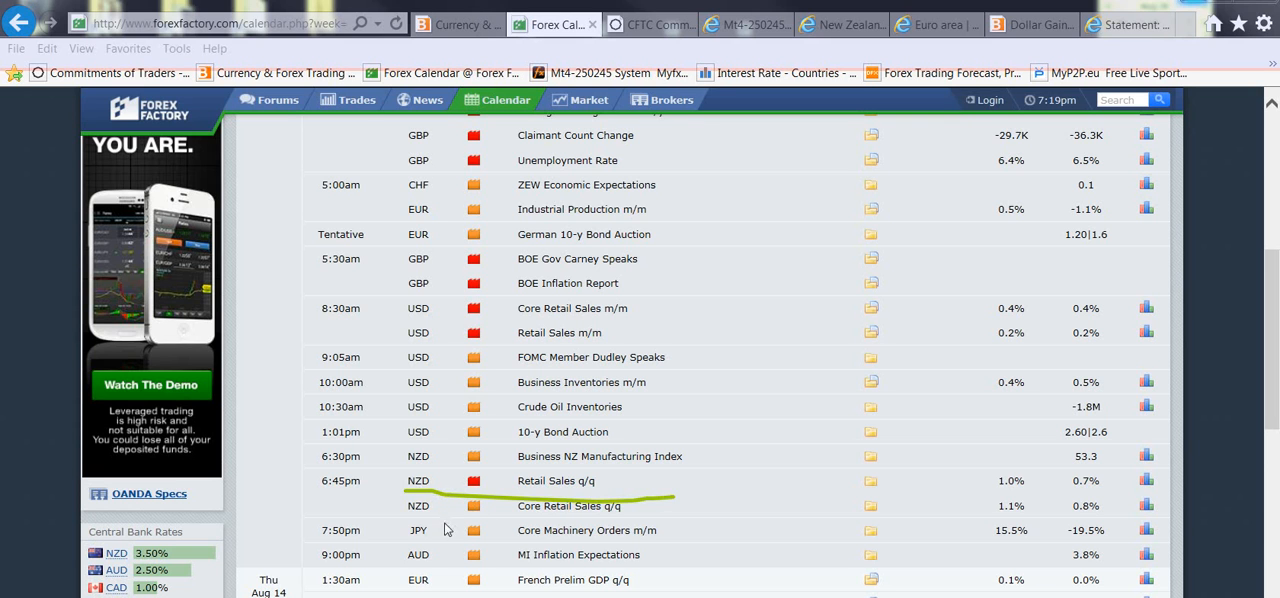
mouse_move(442, 516)
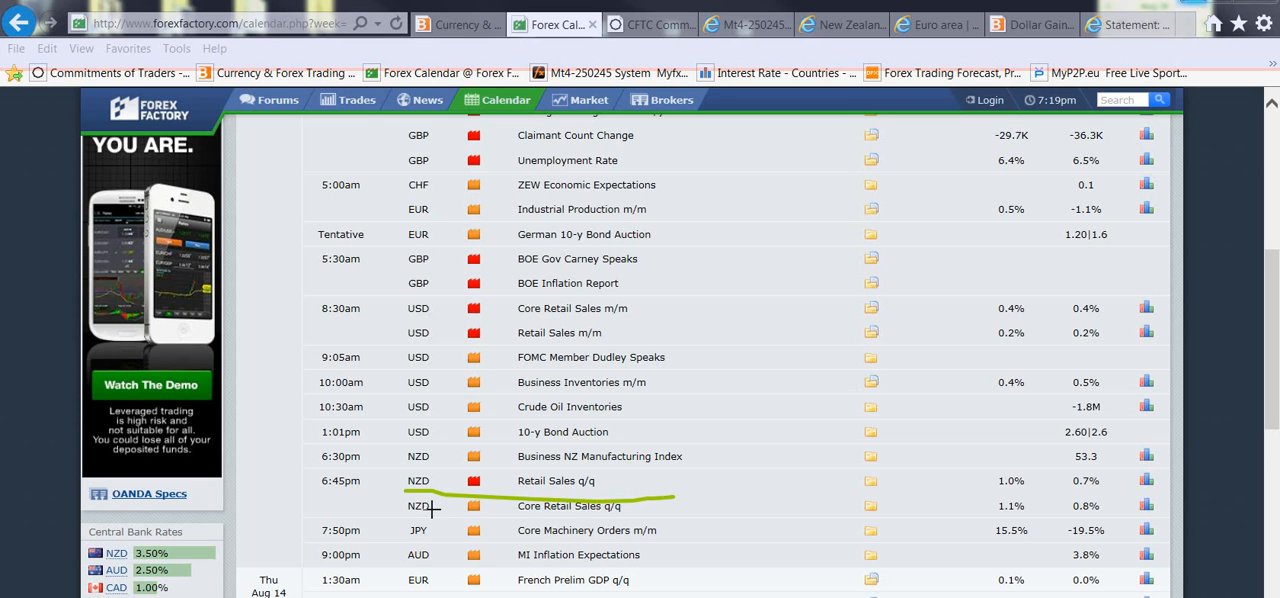
mouse_move(398, 512)
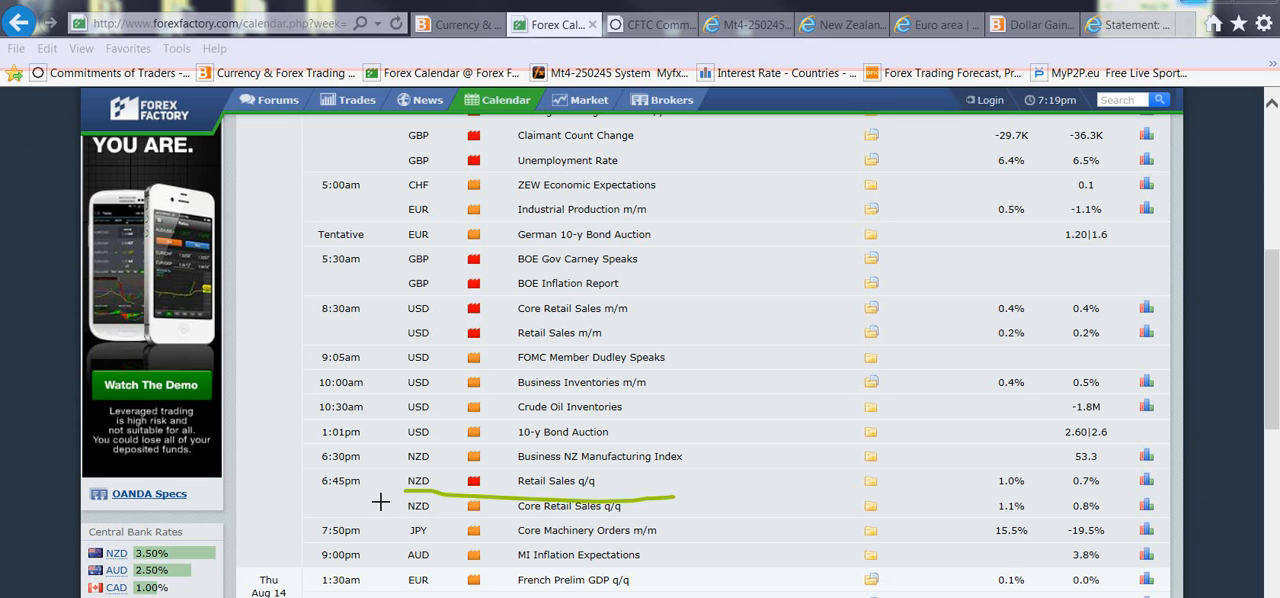
mouse_move(390, 504)
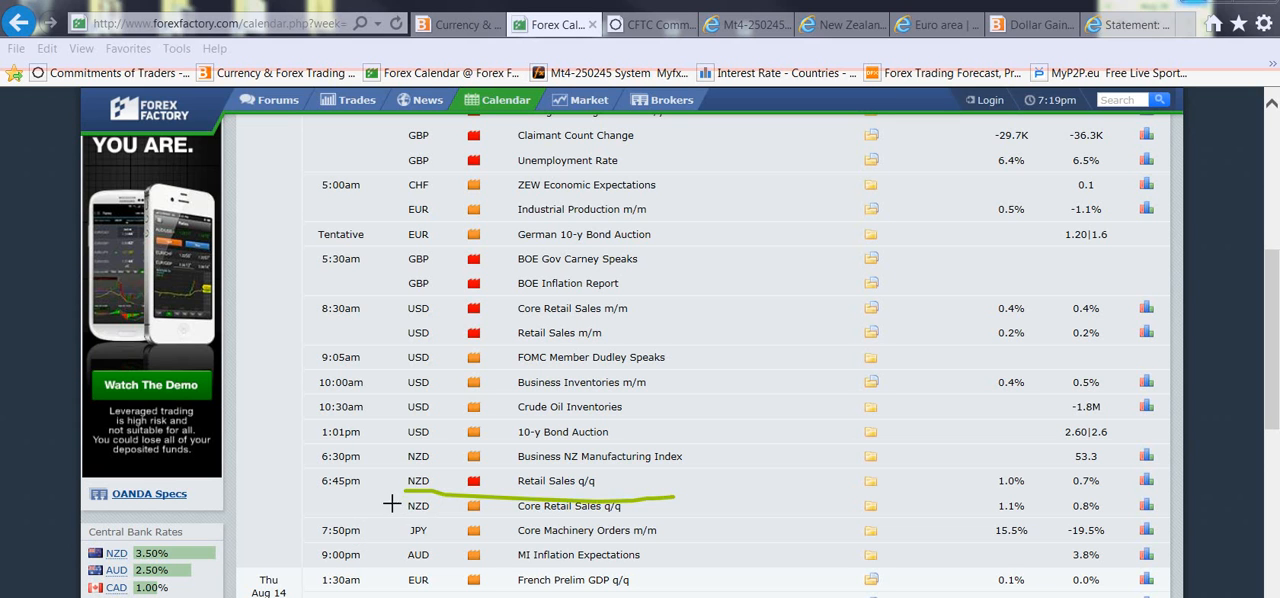
mouse_move(392, 432)
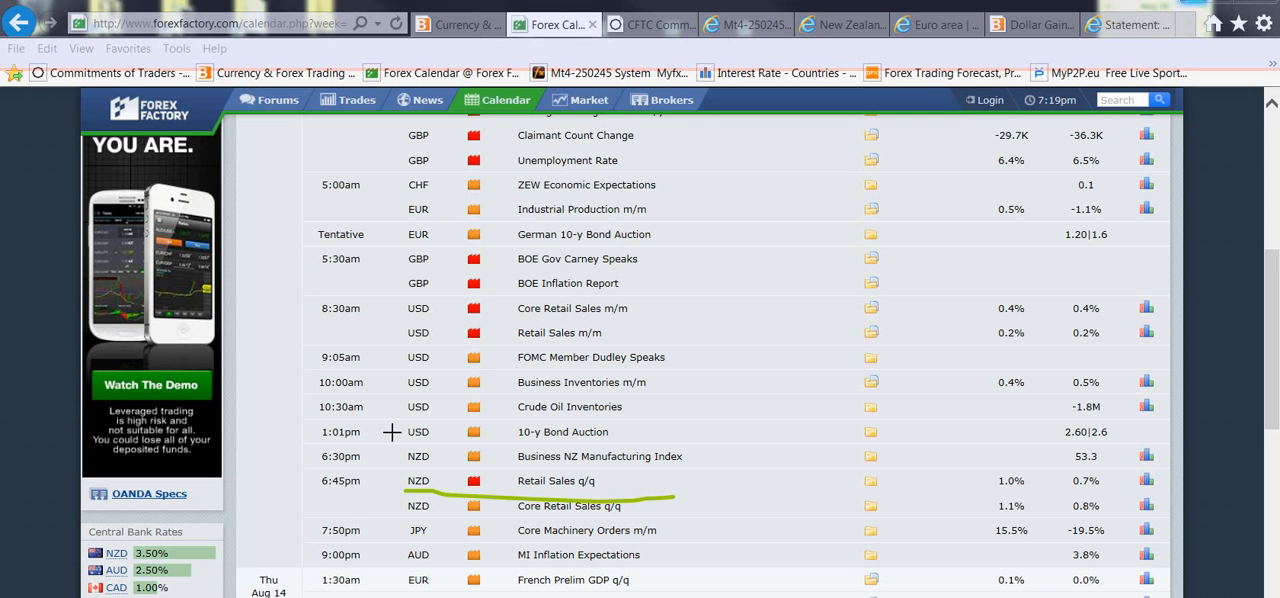
mouse_move(376, 528)
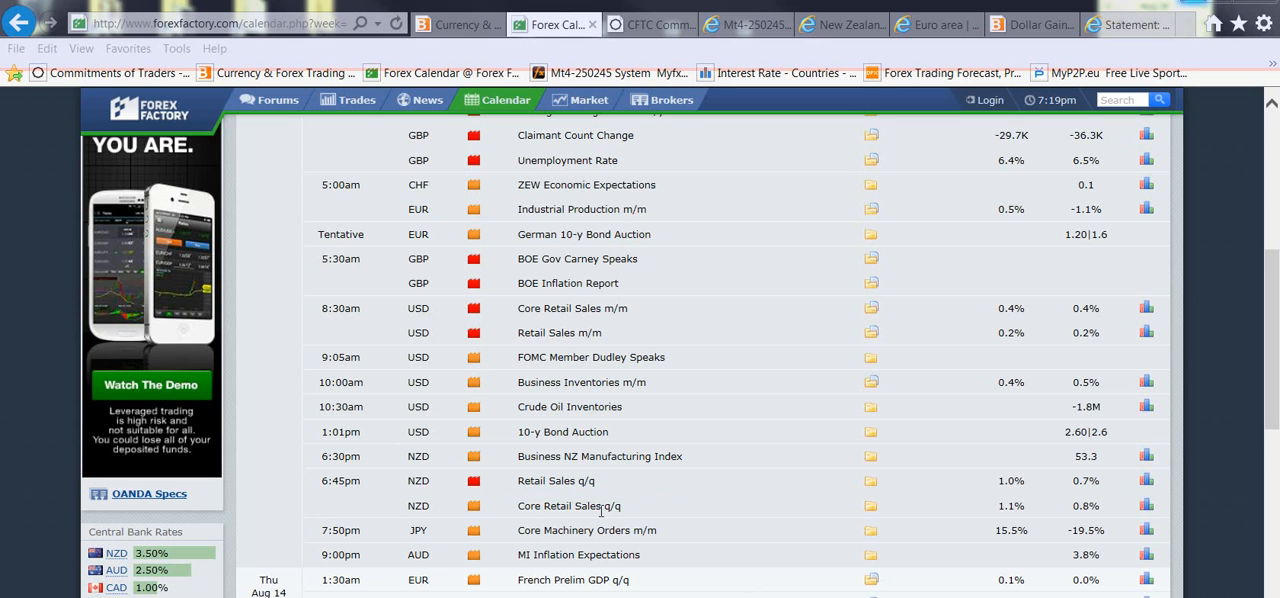
Step: Scroll down to Thursday Aug 14's releases, including ECB Monthly Bulletin and US Unemployment Claims
scroll(down, 3)
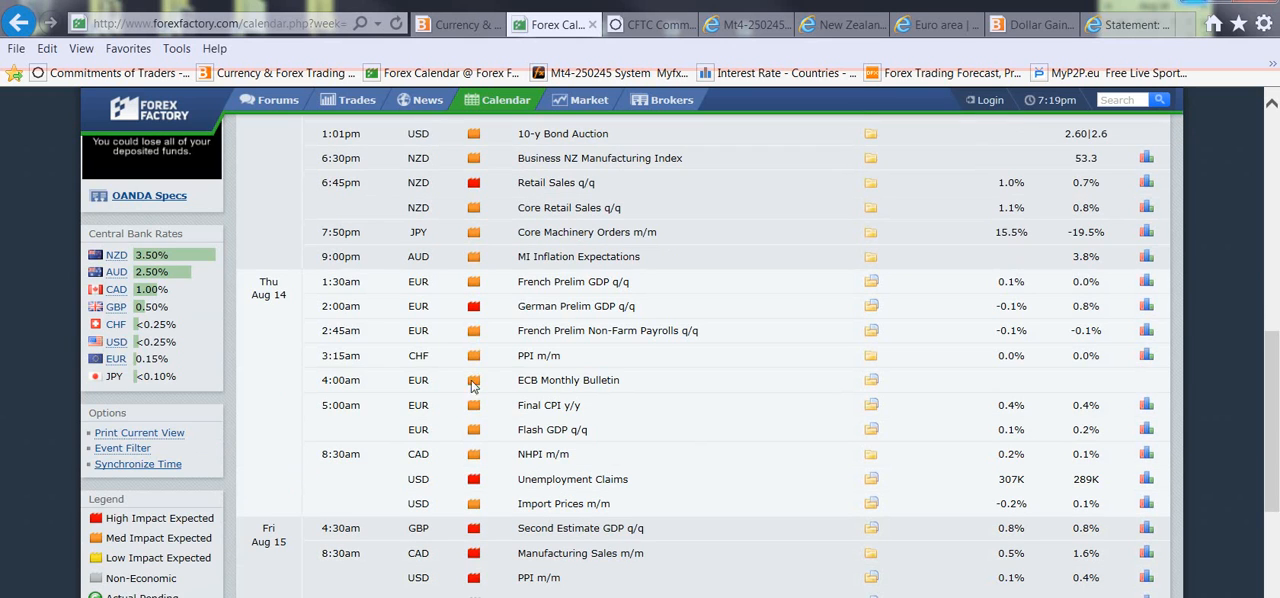
mouse_move(536, 476)
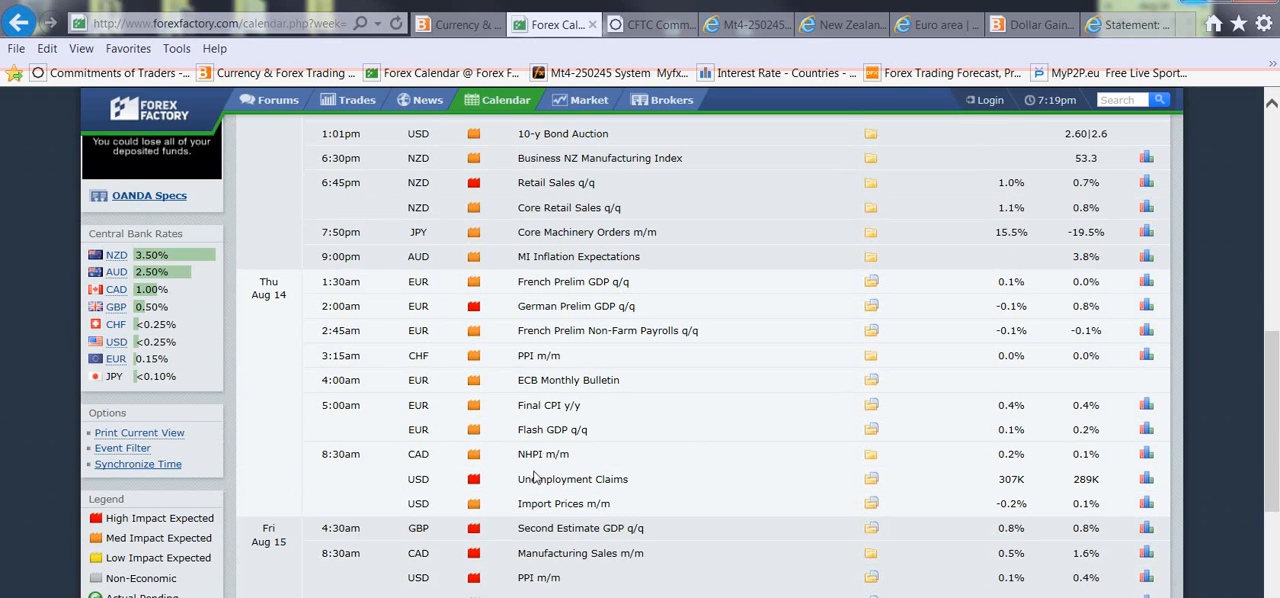
mouse_move(544, 428)
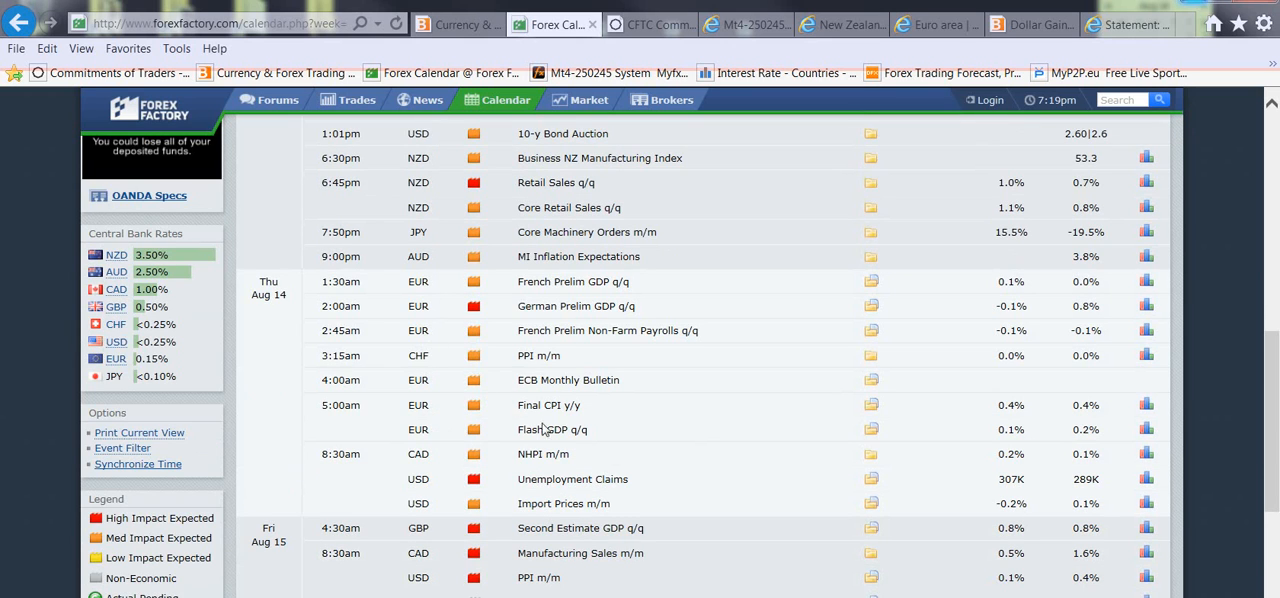
mouse_move(776, 432)
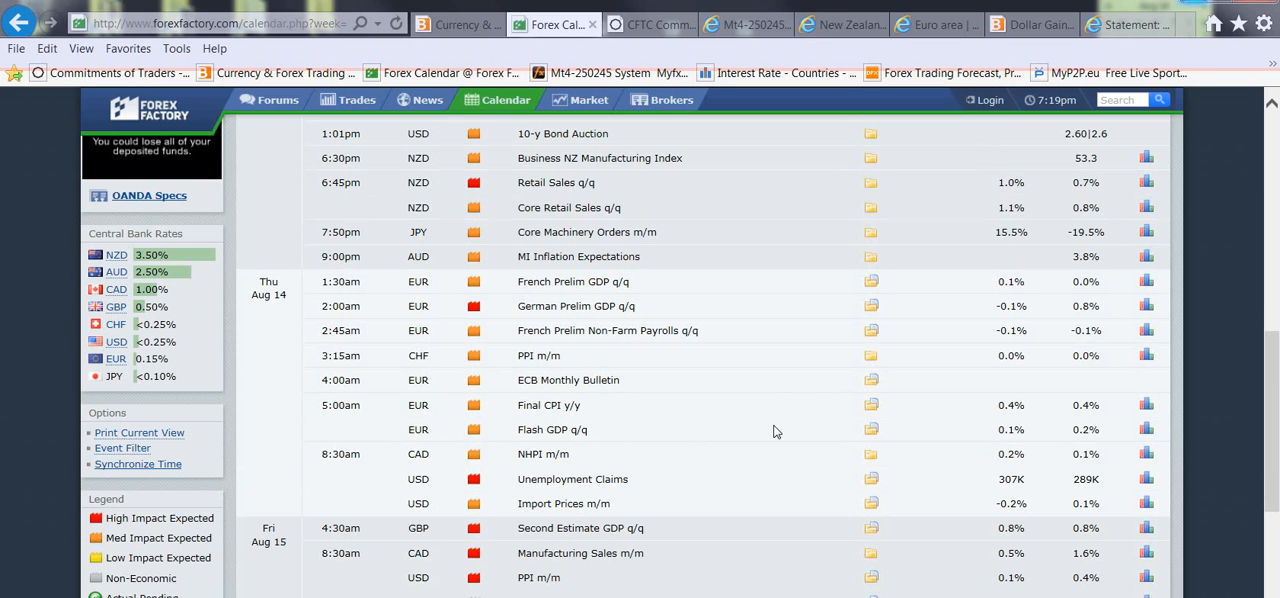
mouse_move(498, 444)
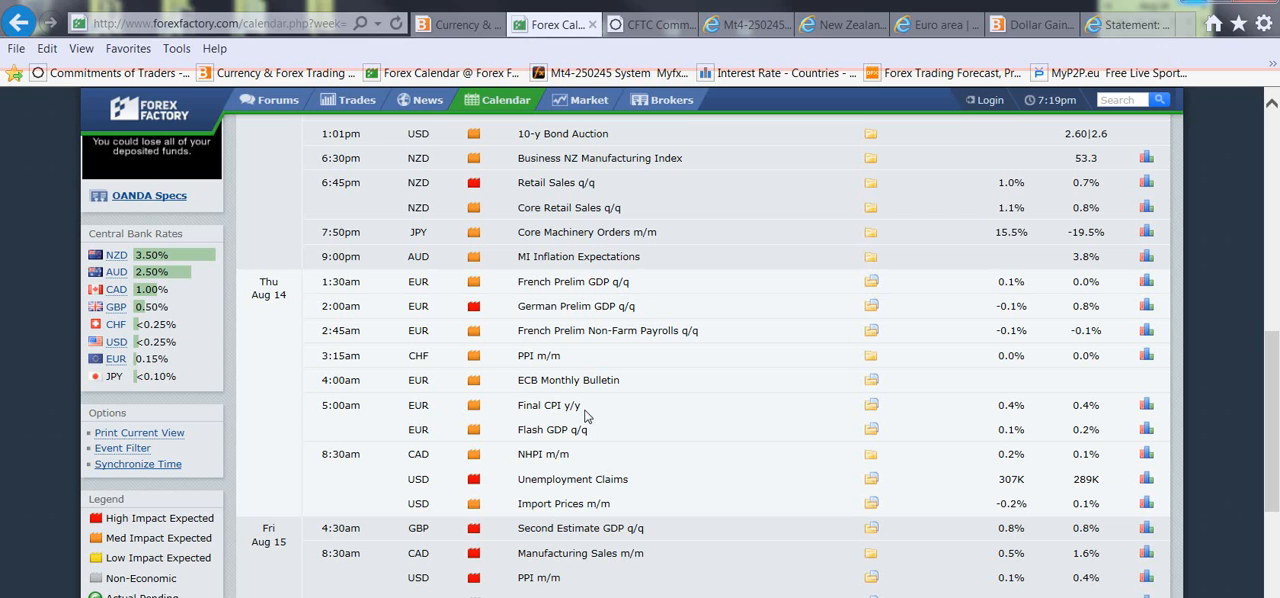
mouse_move(600, 408)
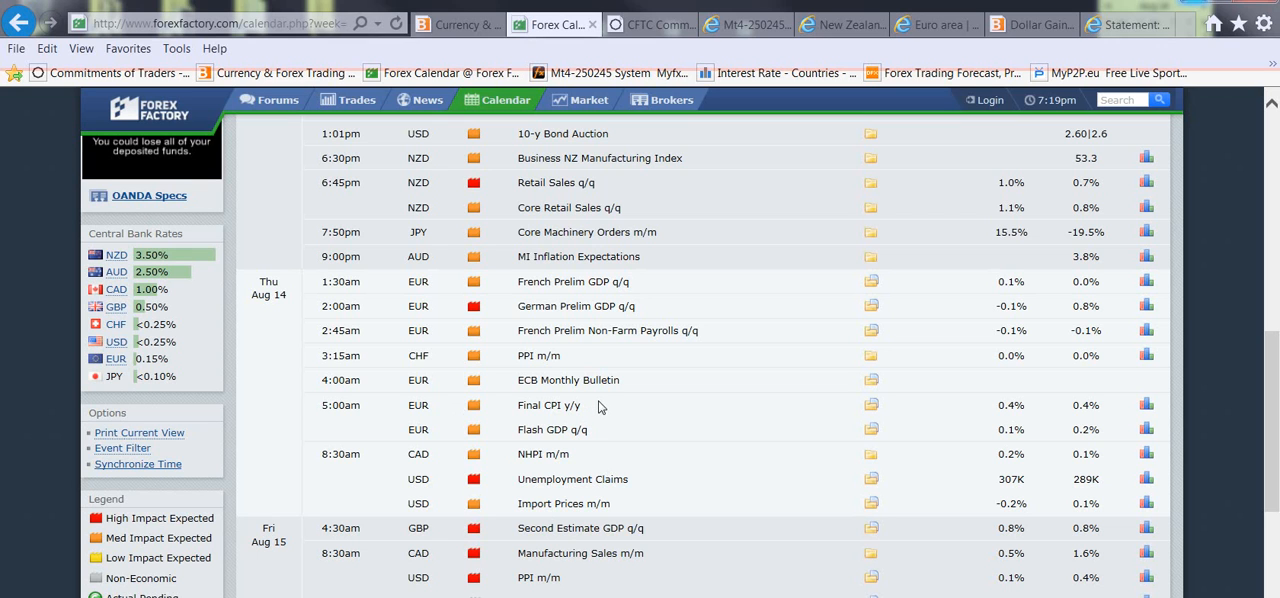
mouse_move(616, 404)
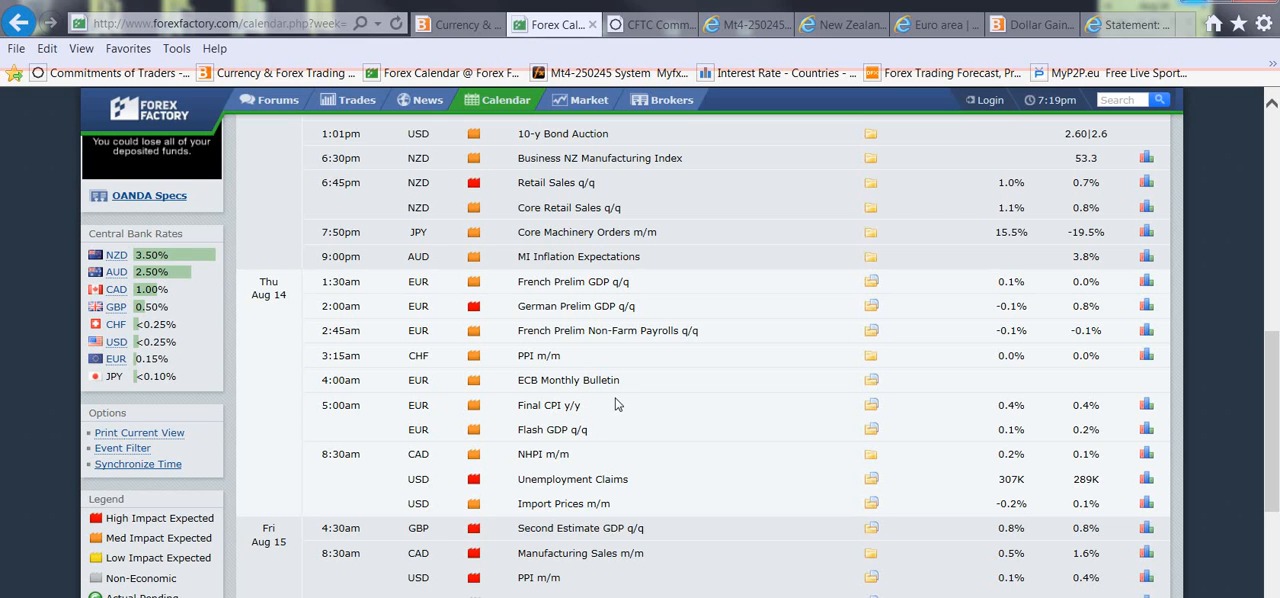
Step: Scroll down to Friday Aug 15's morning releases through US PPI and Capacity Utilization
scroll(down, 3)
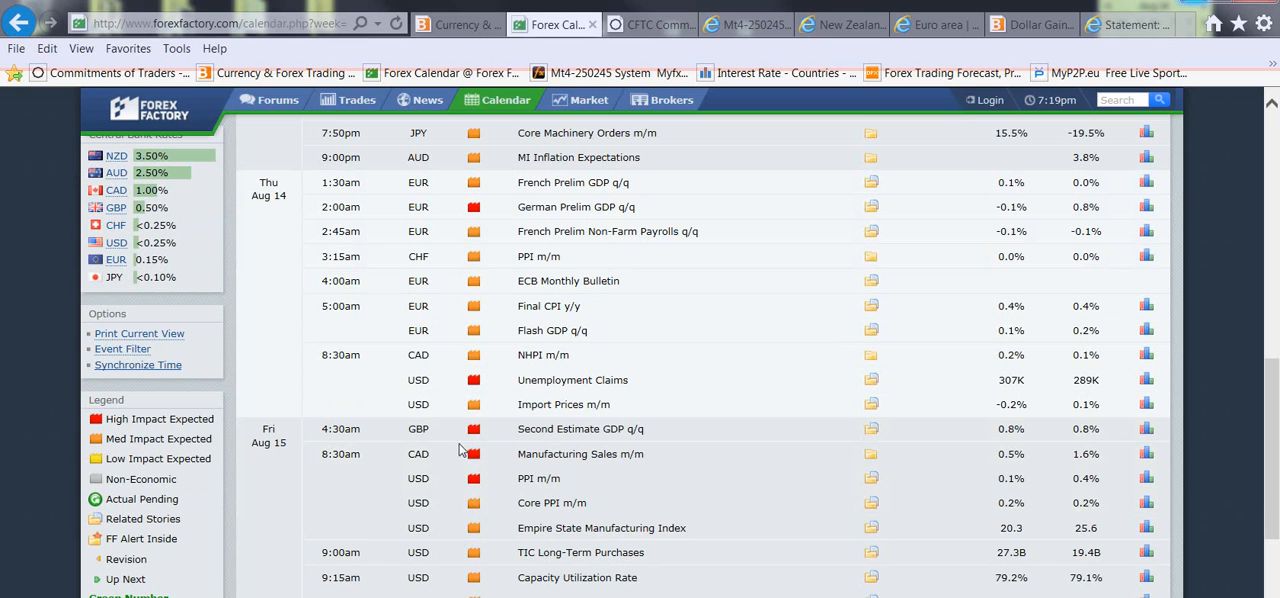
mouse_move(388, 446)
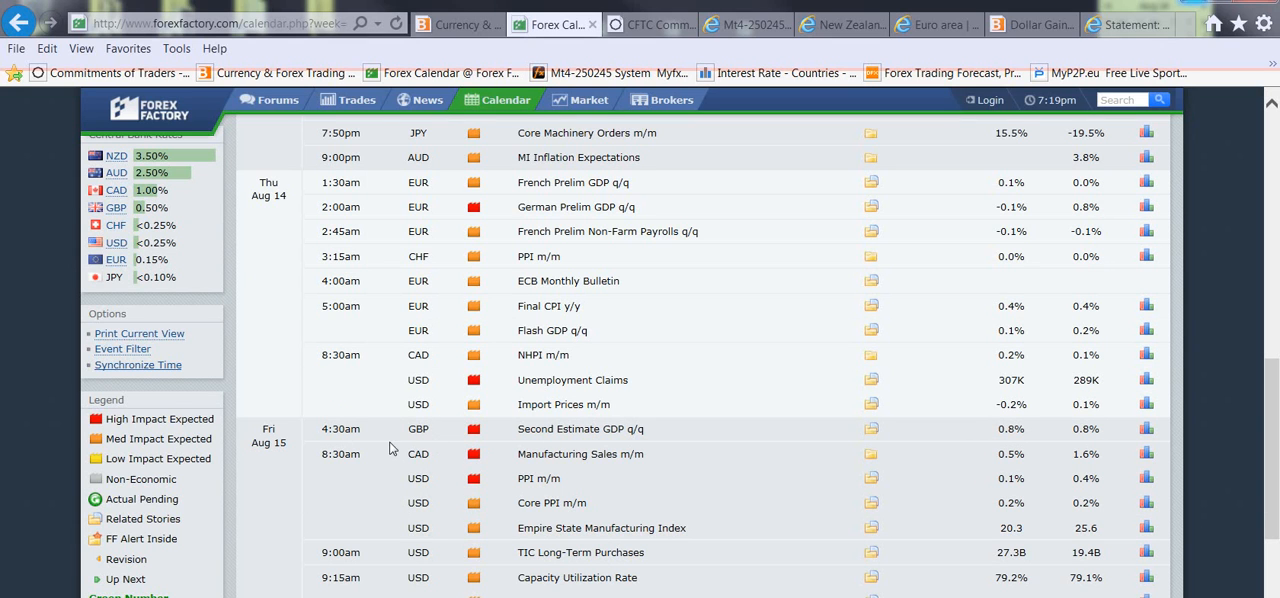
mouse_move(900, 446)
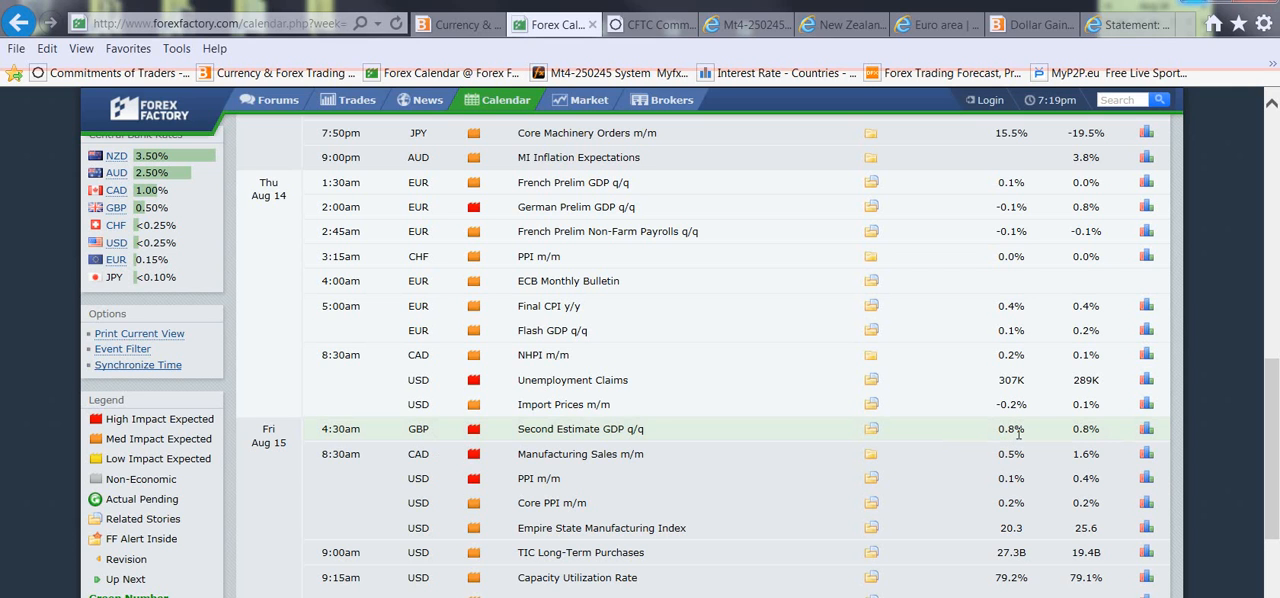
mouse_move(1010, 428)
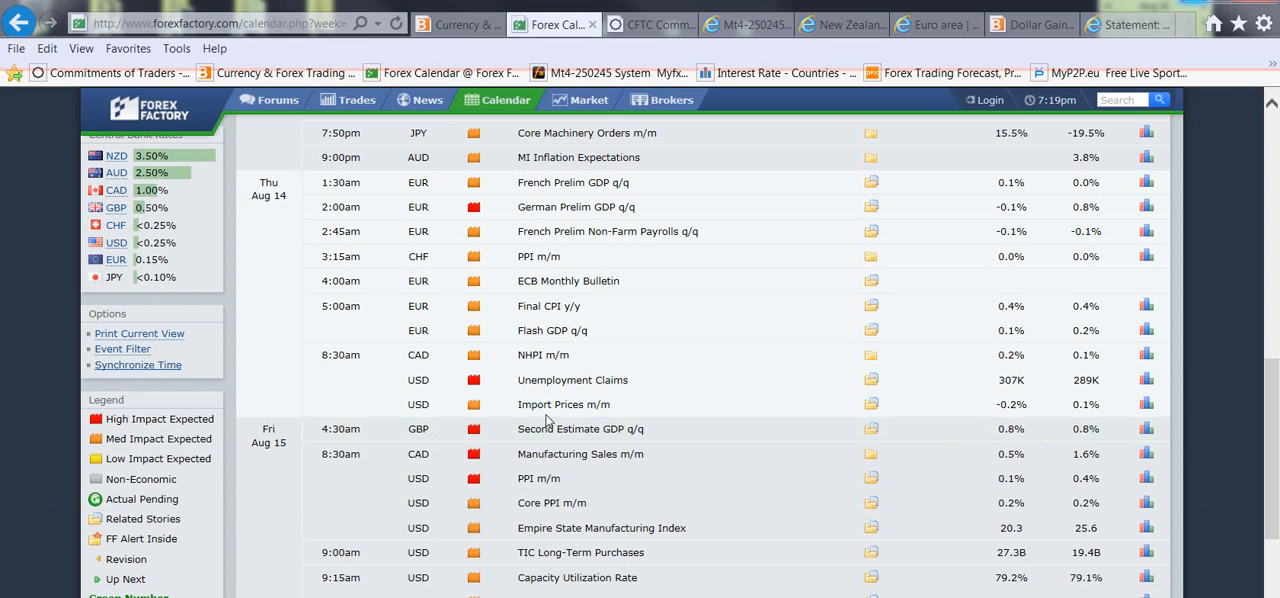
mouse_move(504, 452)
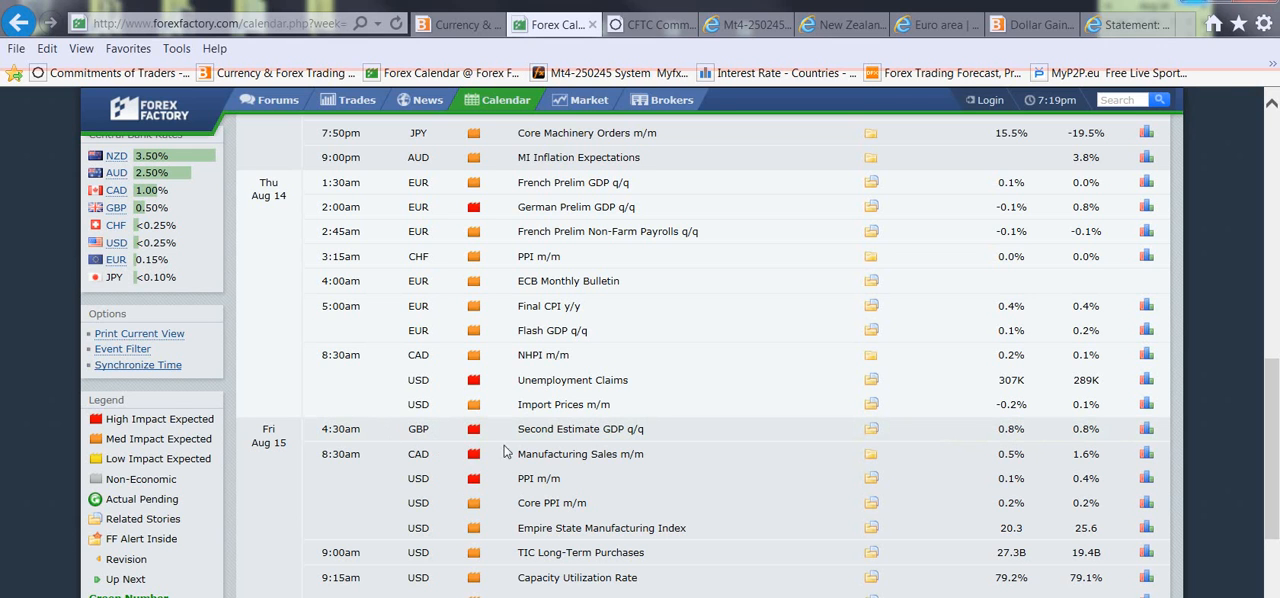
mouse_move(780, 452)
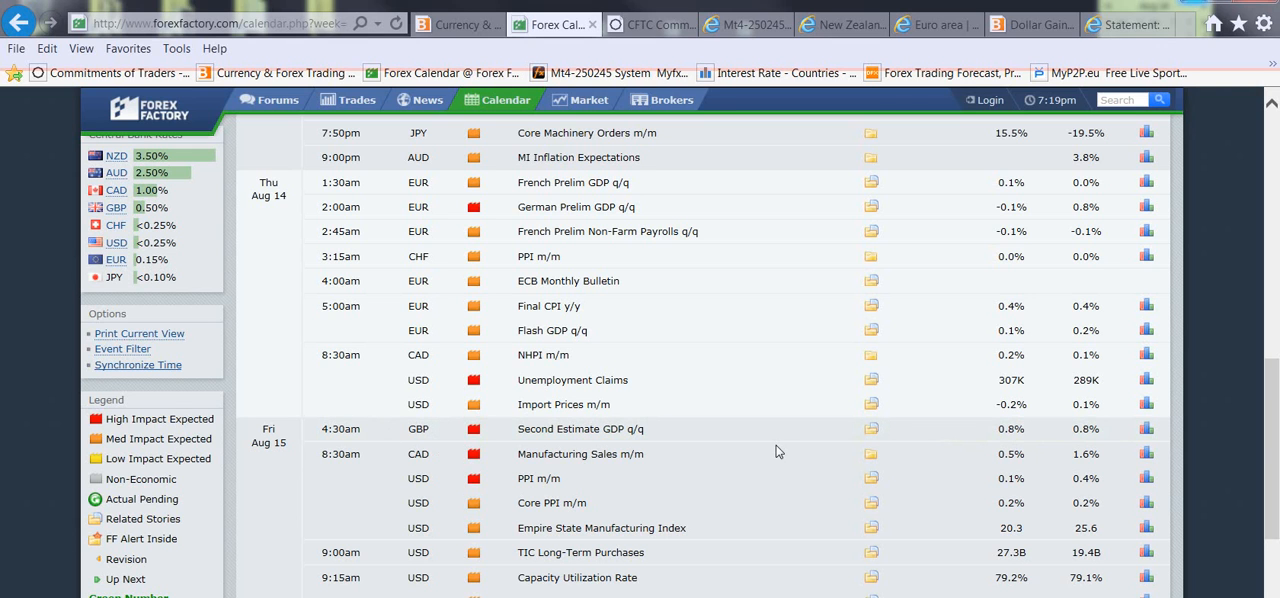
mouse_move(776, 464)
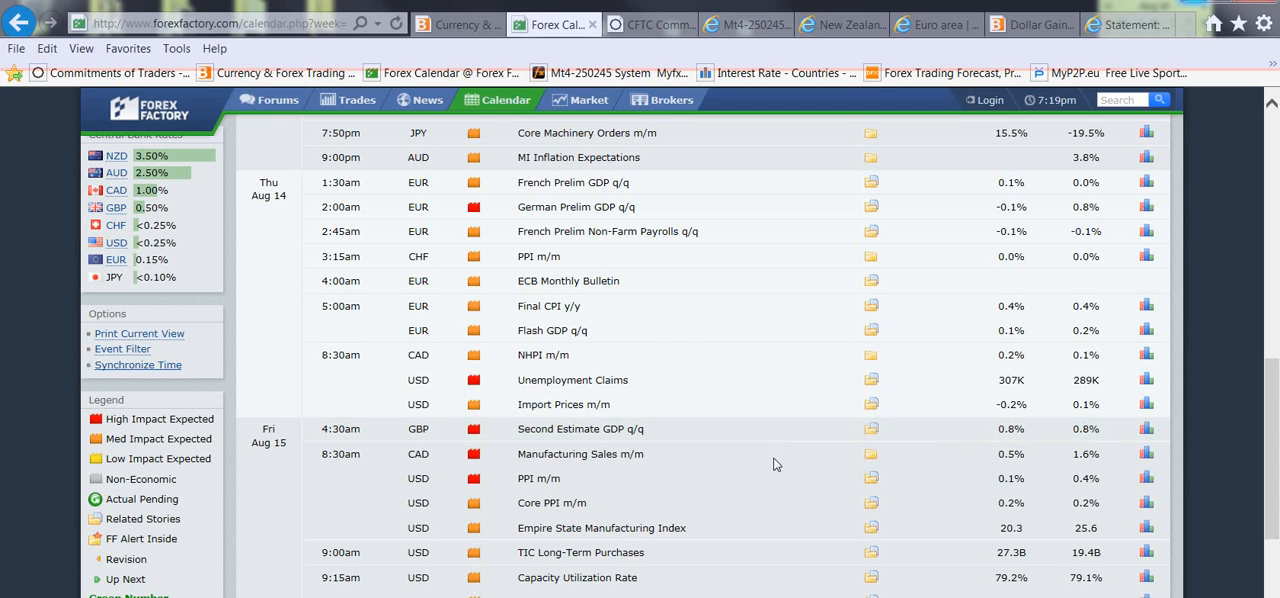
Step: Scroll back to the top of the week, then down past Wednesday to Thursday Aug 14's events
scroll(up, 3)
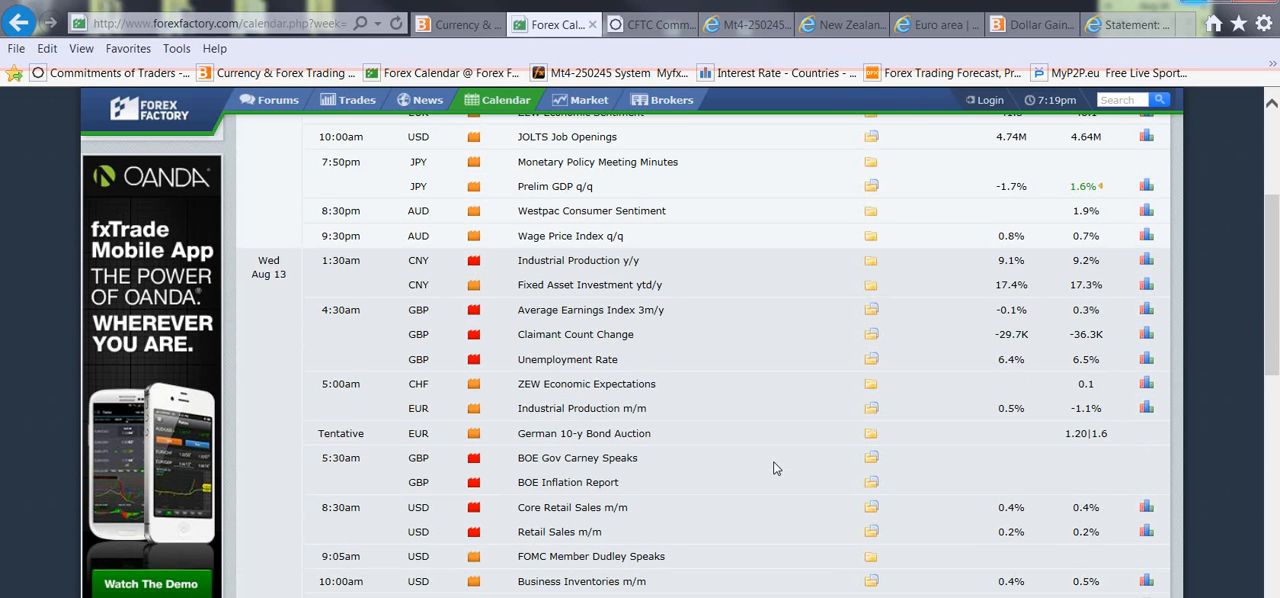
scroll(down, 3)
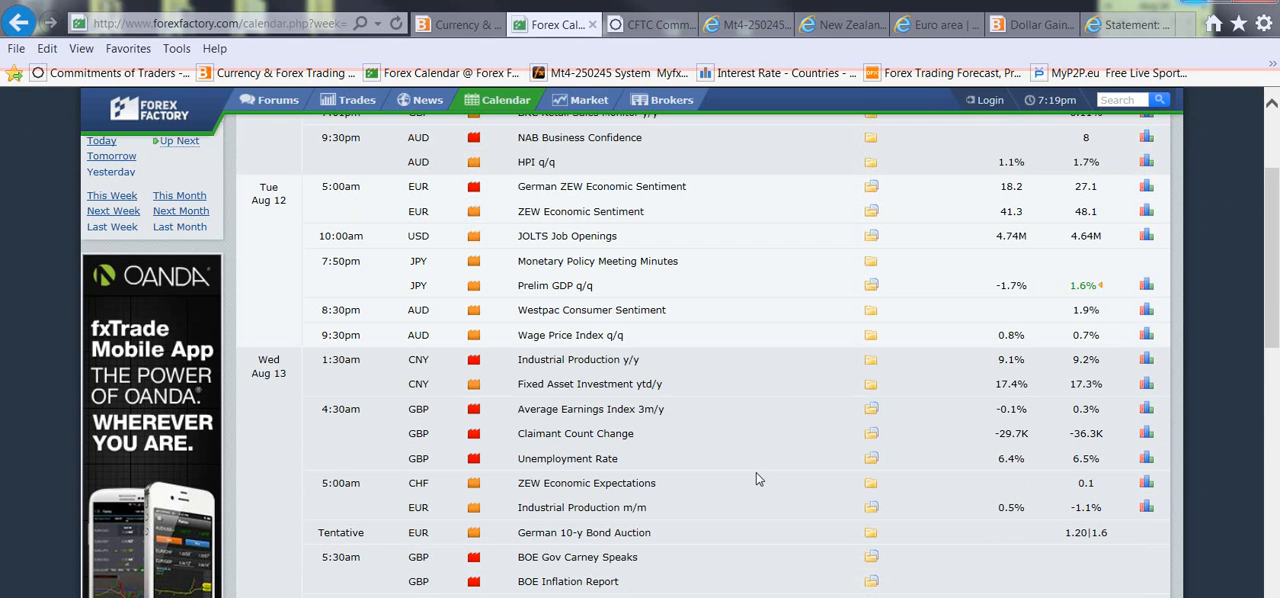
mouse_move(338, 276)
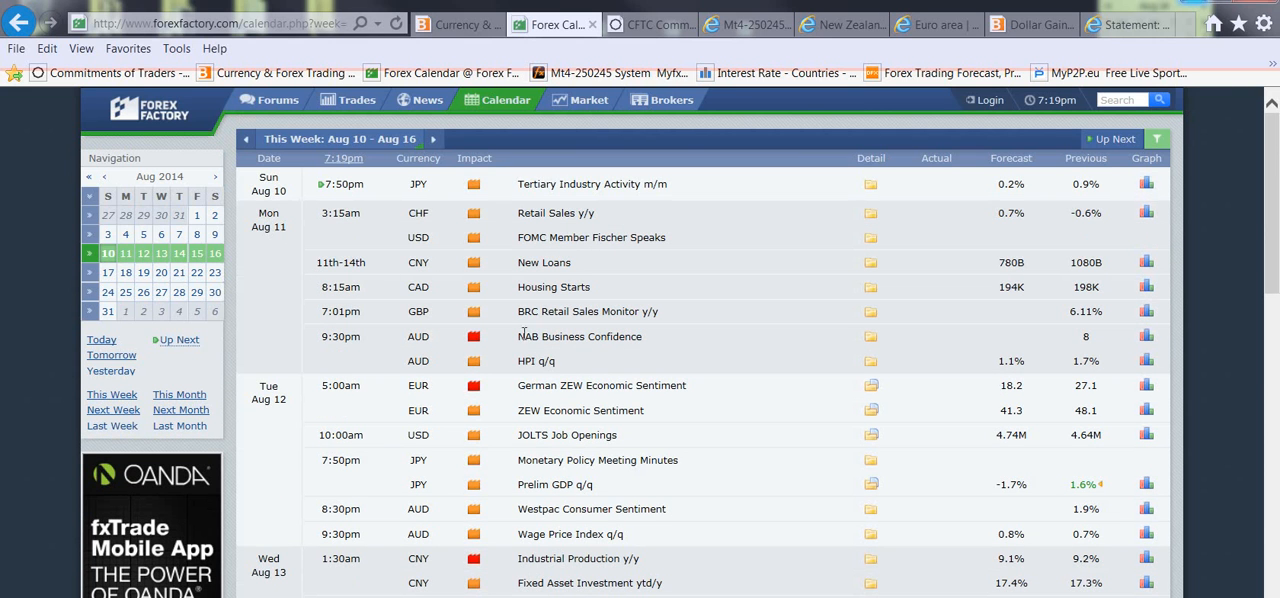
scroll(down, 3)
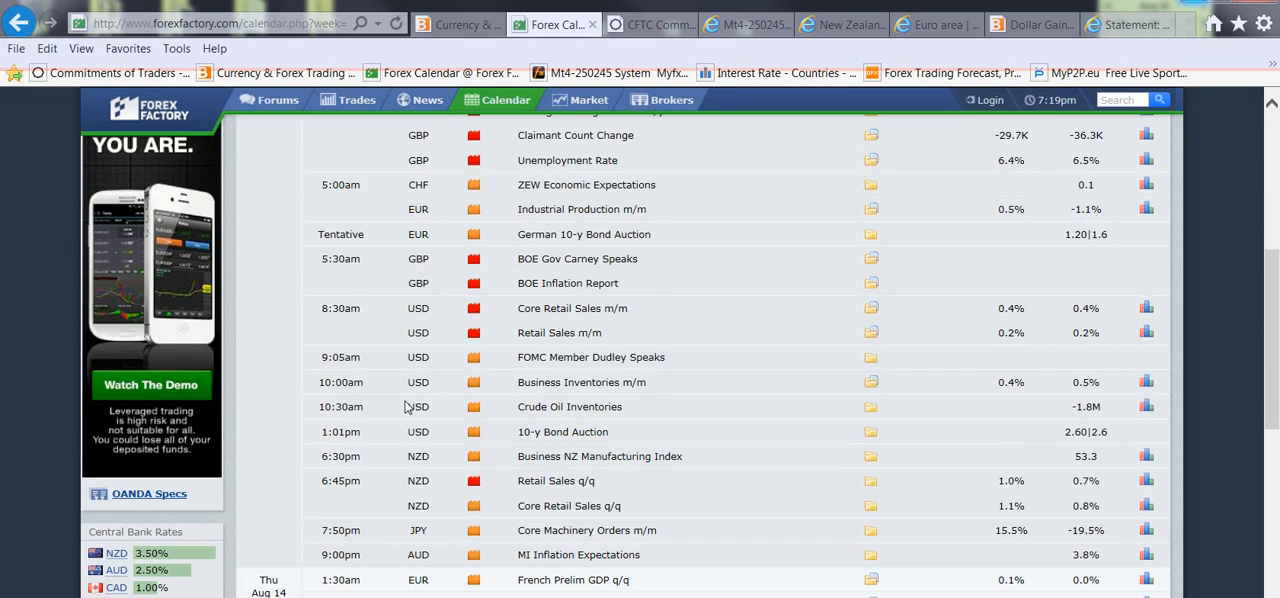
scroll(down, 3)
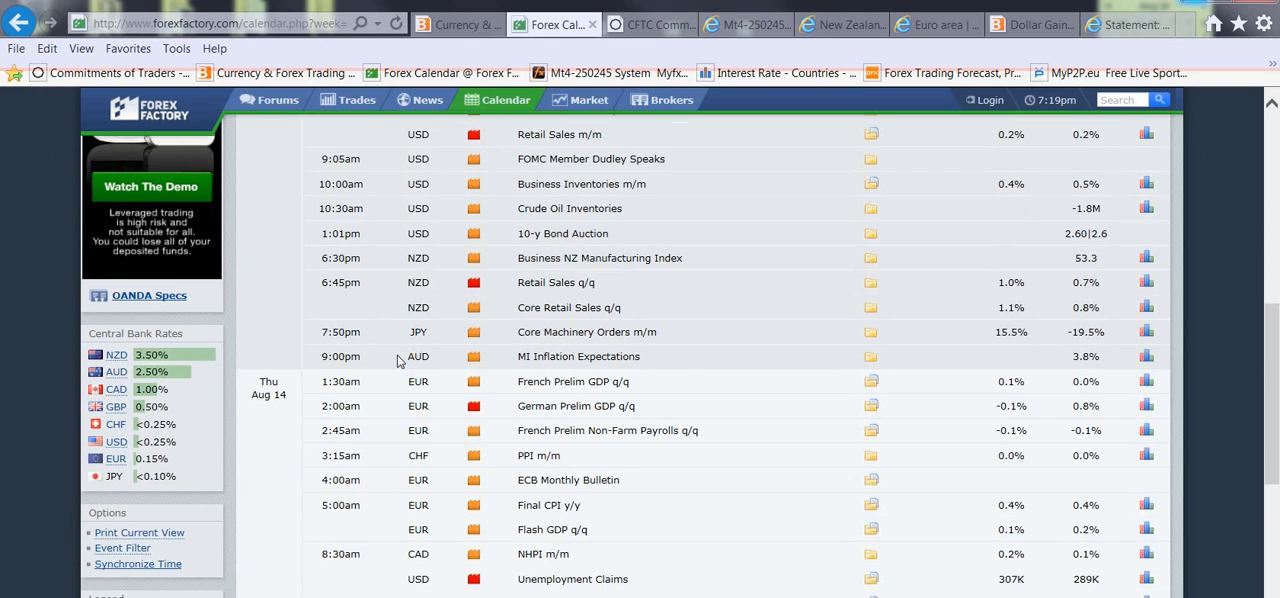
scroll(down, 3)
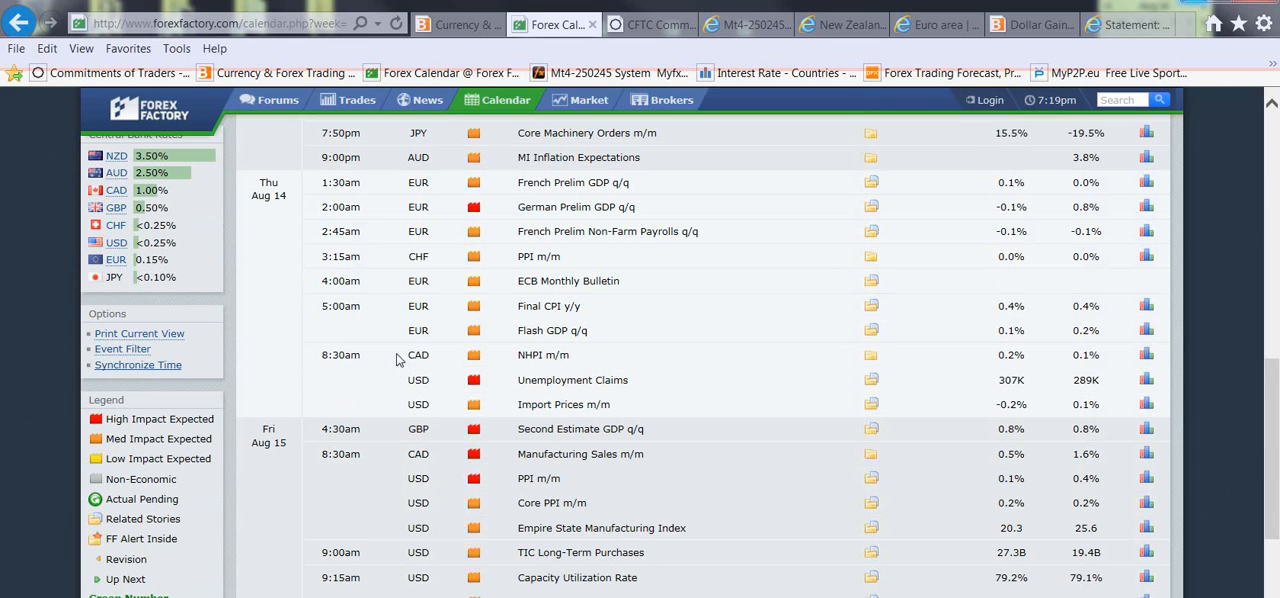
mouse_move(510, 464)
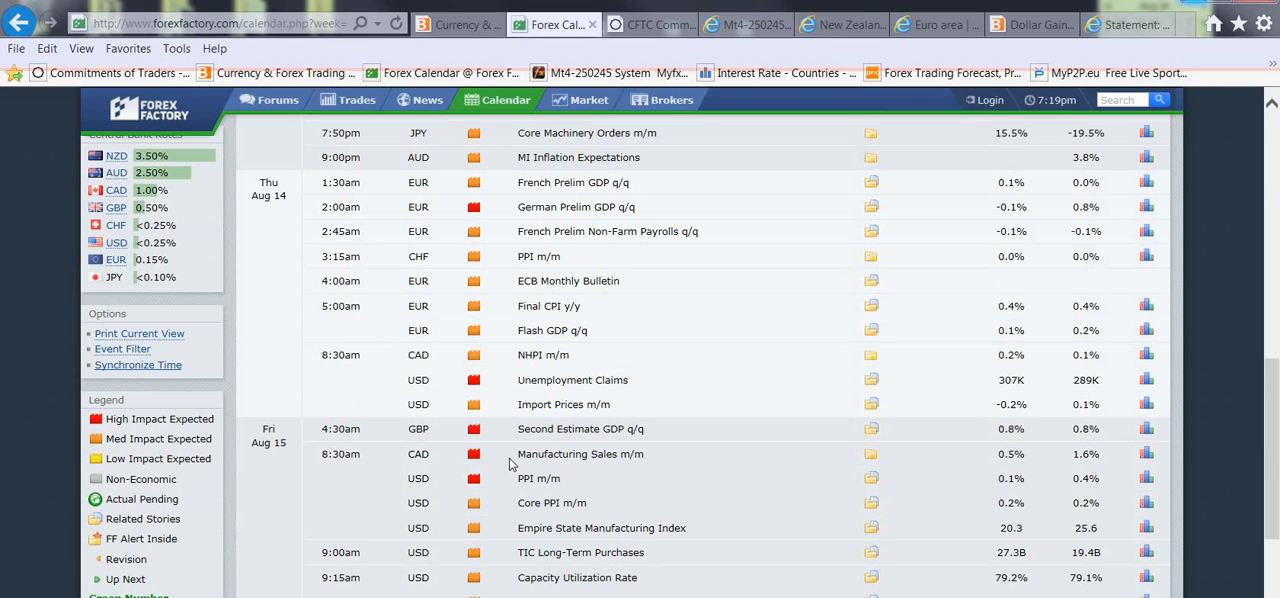
mouse_move(558, 520)
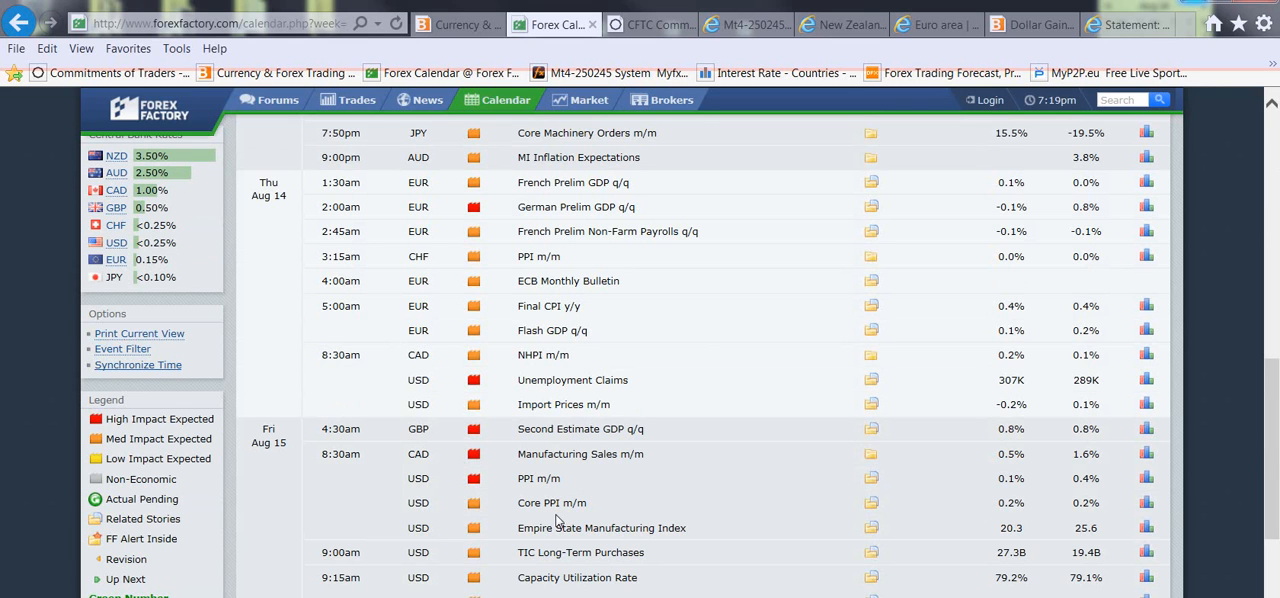
mouse_move(556, 508)
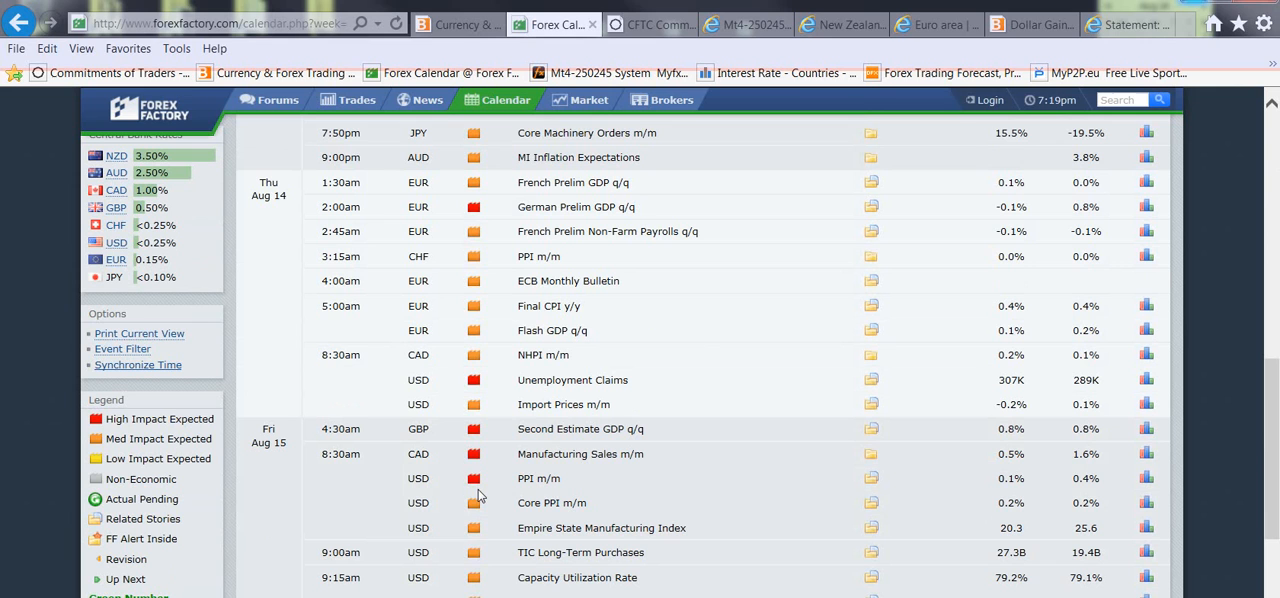
mouse_move(472, 492)
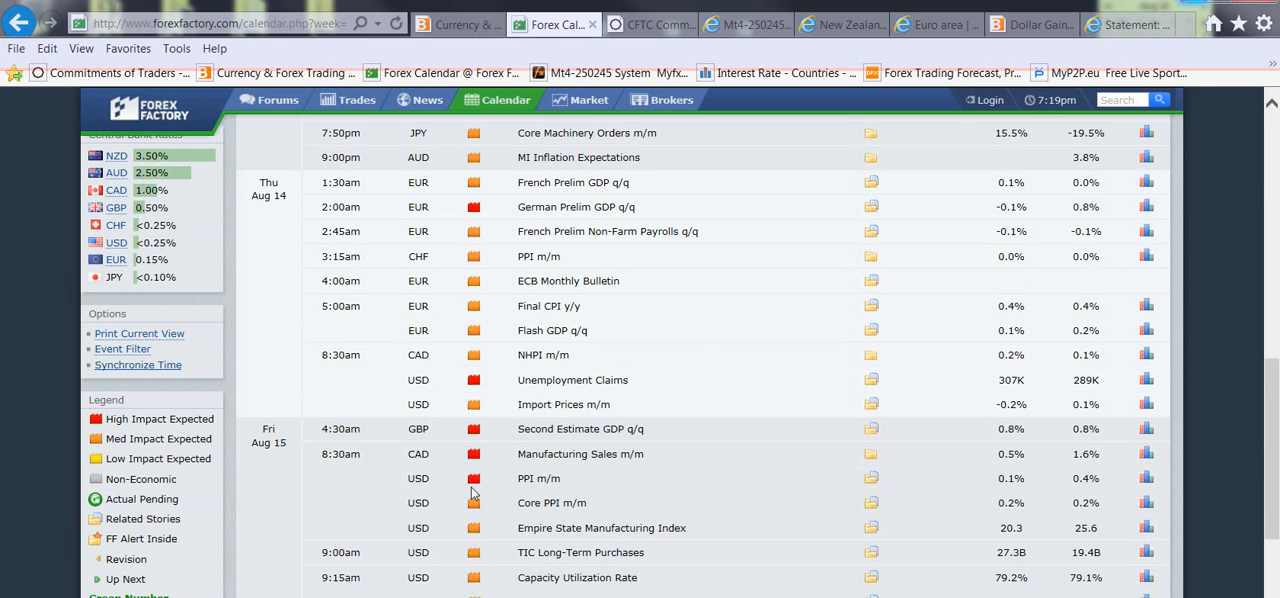
mouse_move(444, 440)
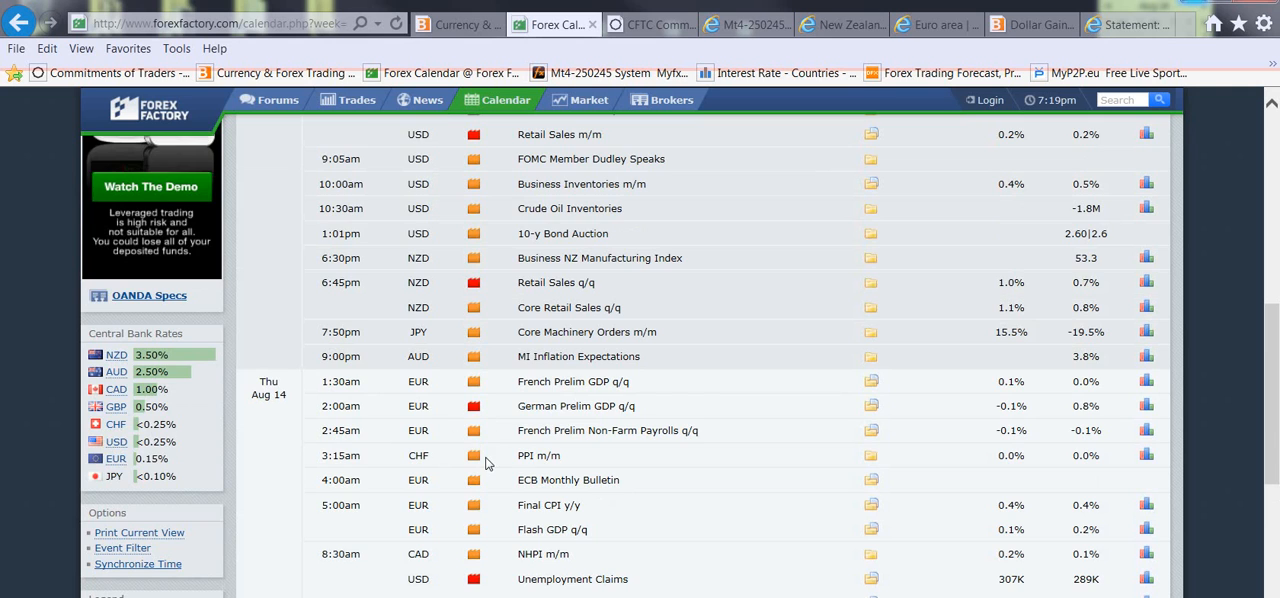
Step: Scroll up to Wednesday Aug 13 and check FOMC Member Dudley Speaks' medium-impact rating
scroll(up, 3)
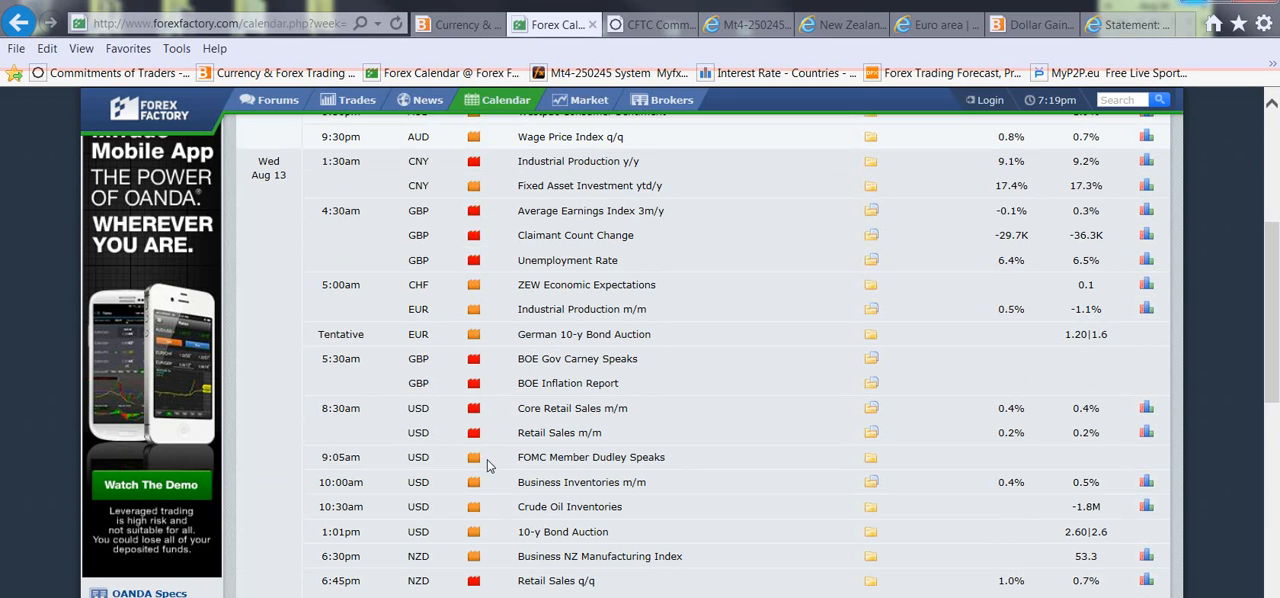
mouse_move(480, 460)
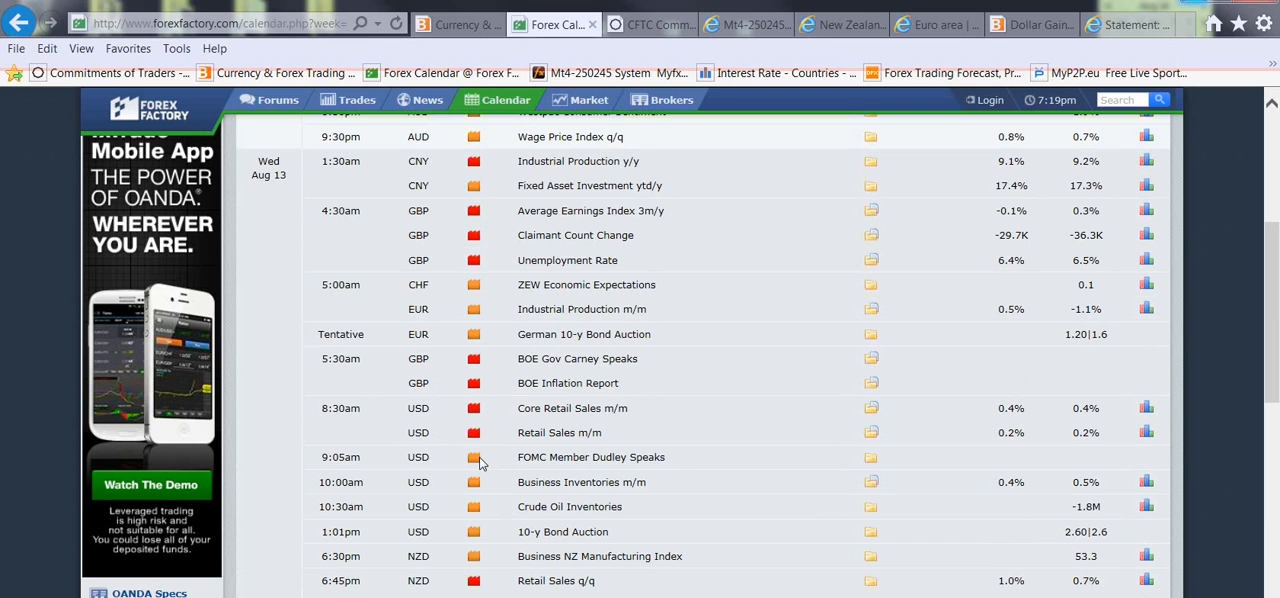
mouse_move(474, 456)
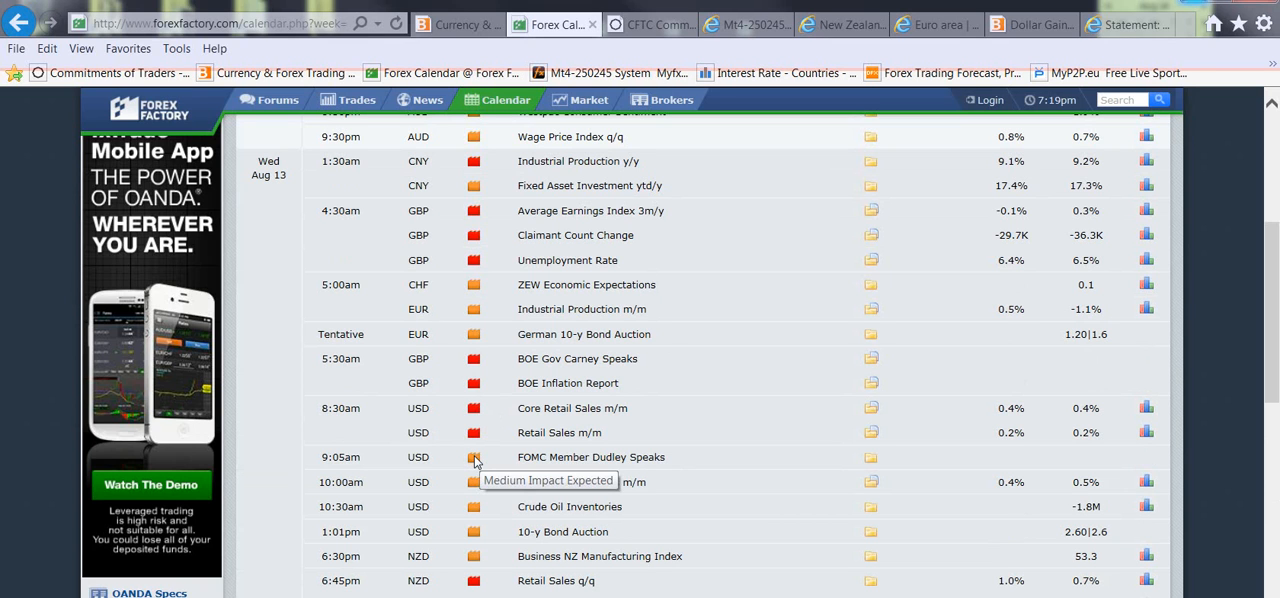
mouse_move(484, 472)
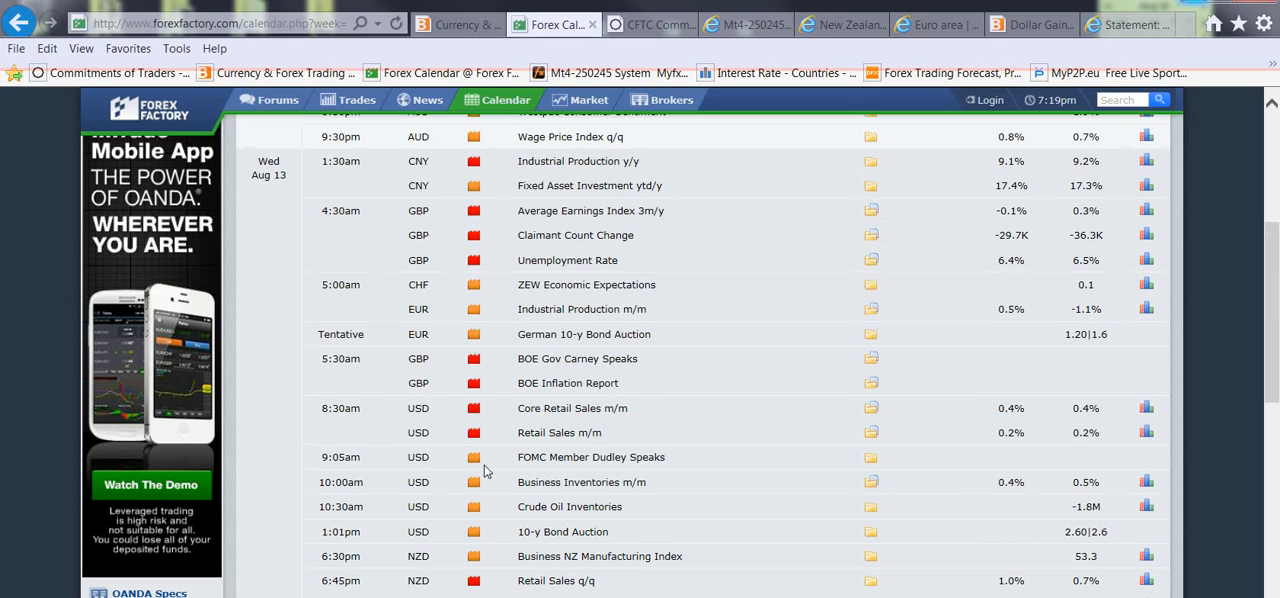
scroll(down, 3)
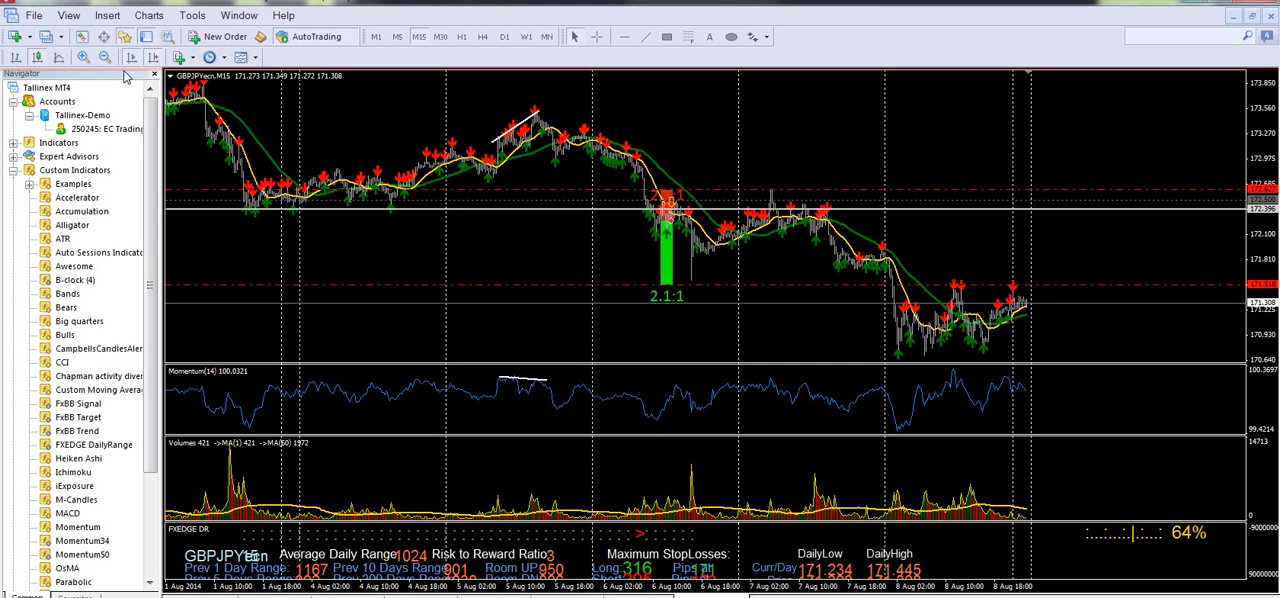
Step: Switch to the EURGBP H4 chart with its falling trendline and horizontal price levels
click(152, 74)
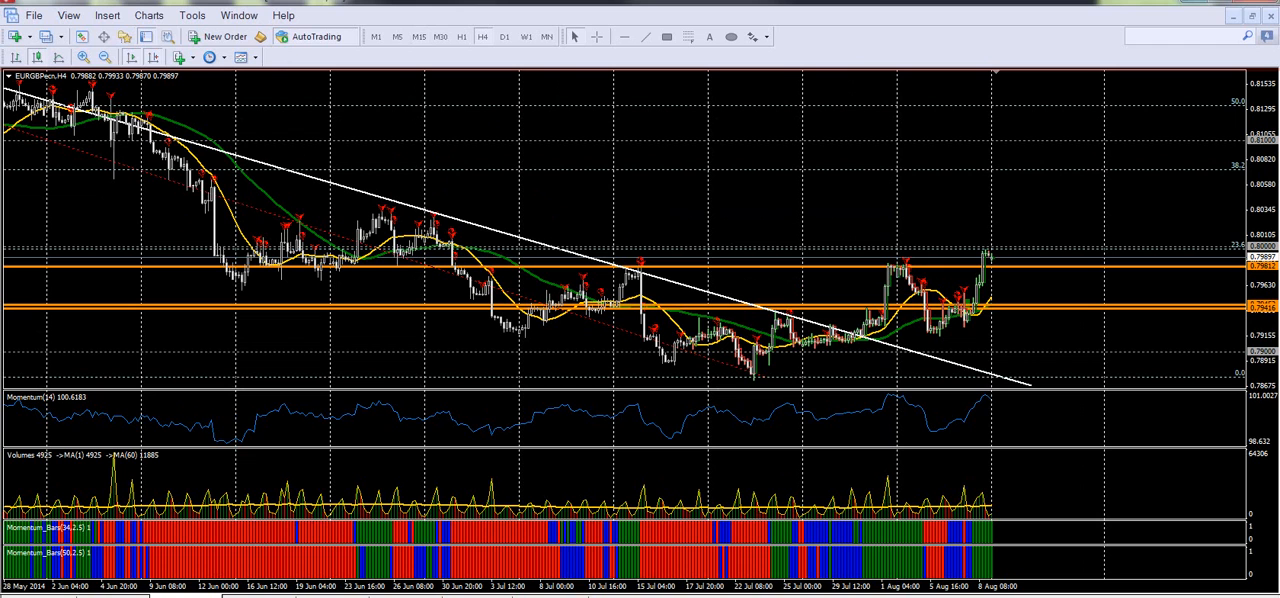
mouse_move(384, 262)
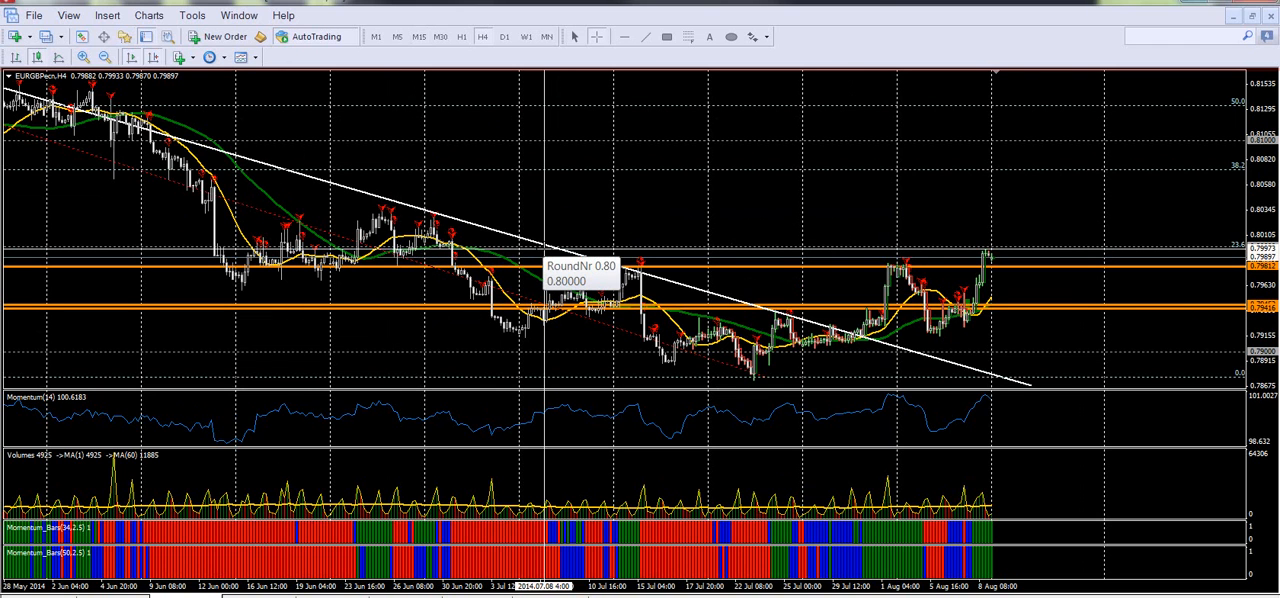
mouse_move(544, 252)
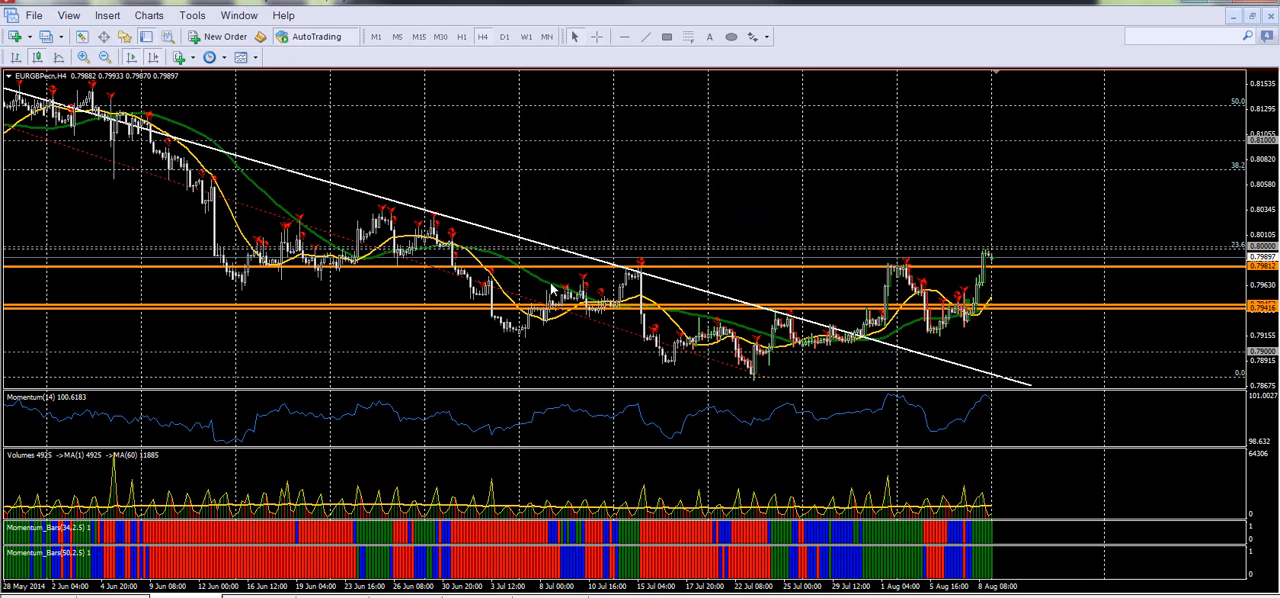
mouse_move(550, 288)
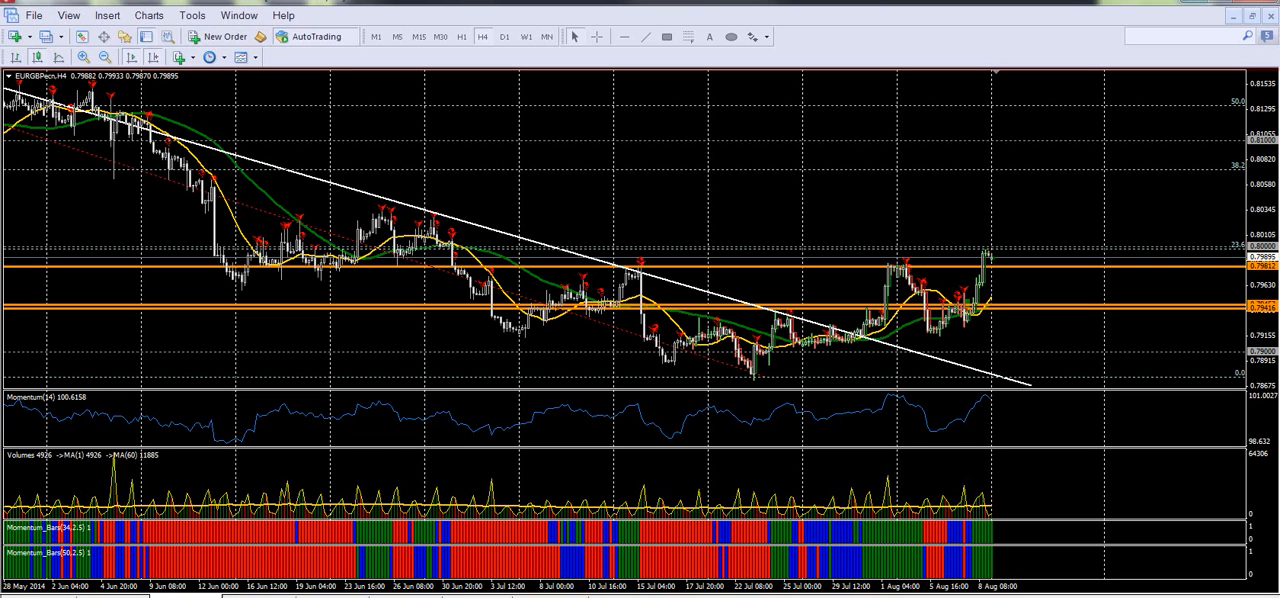
mouse_move(380, 468)
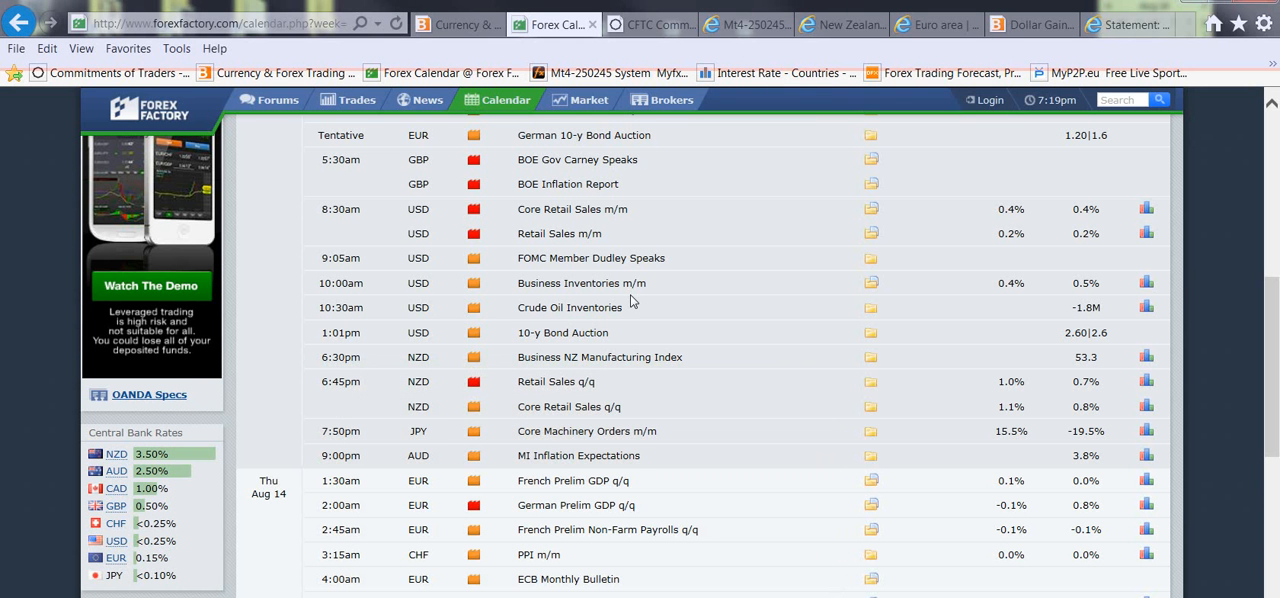
mouse_move(688, 236)
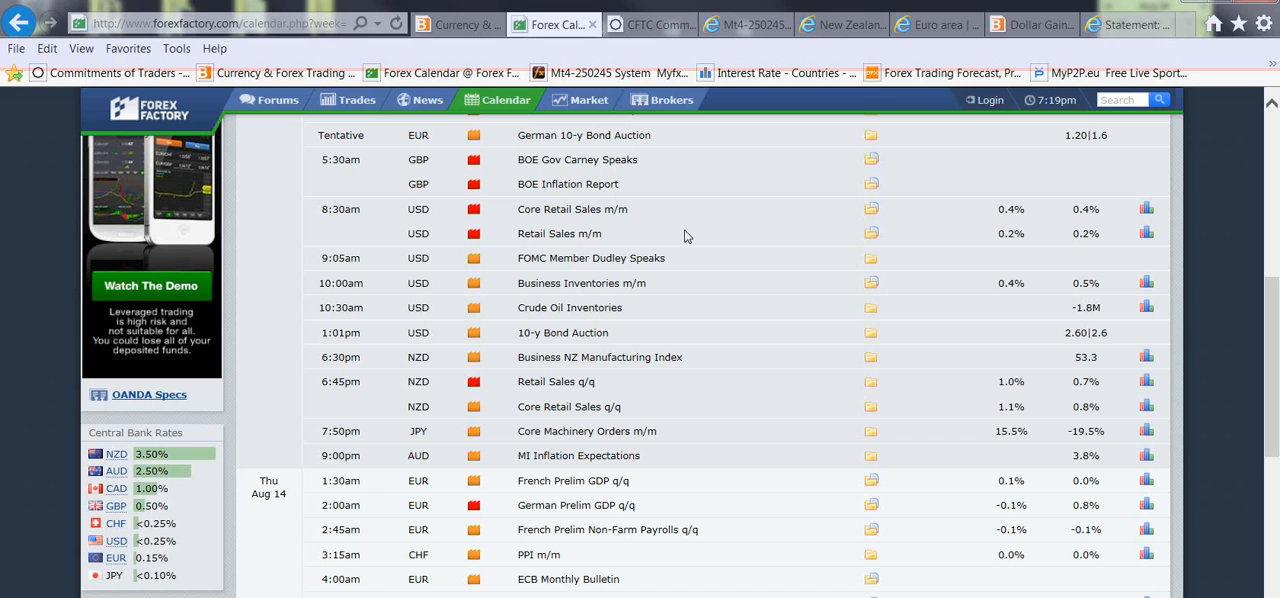
mouse_move(756, 248)
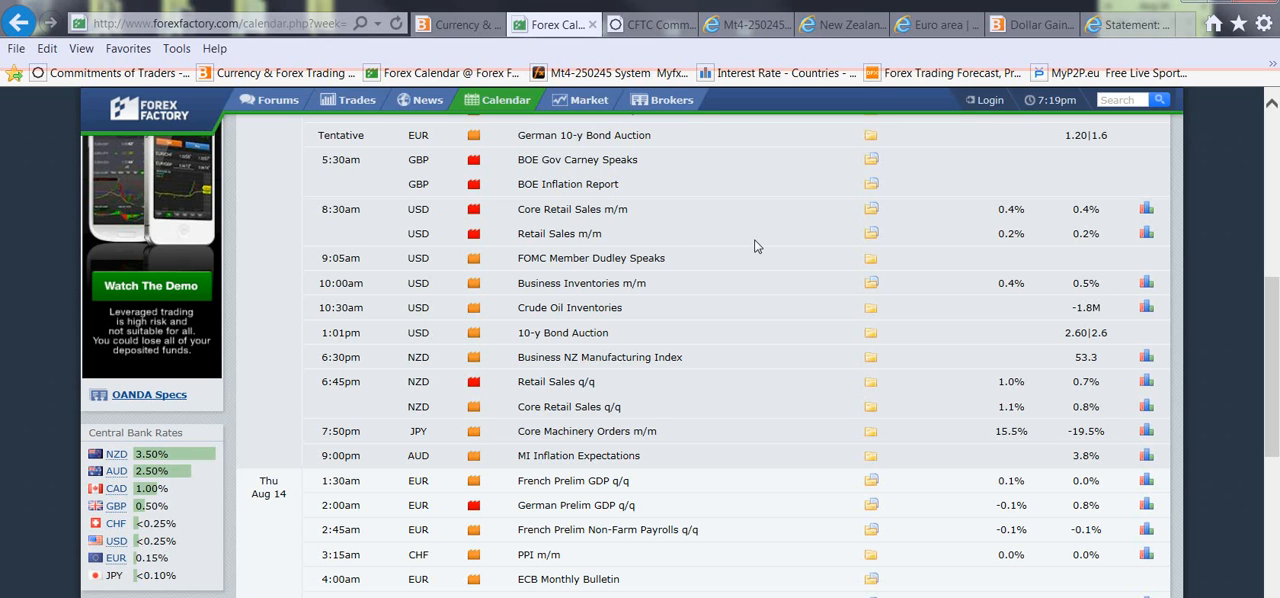